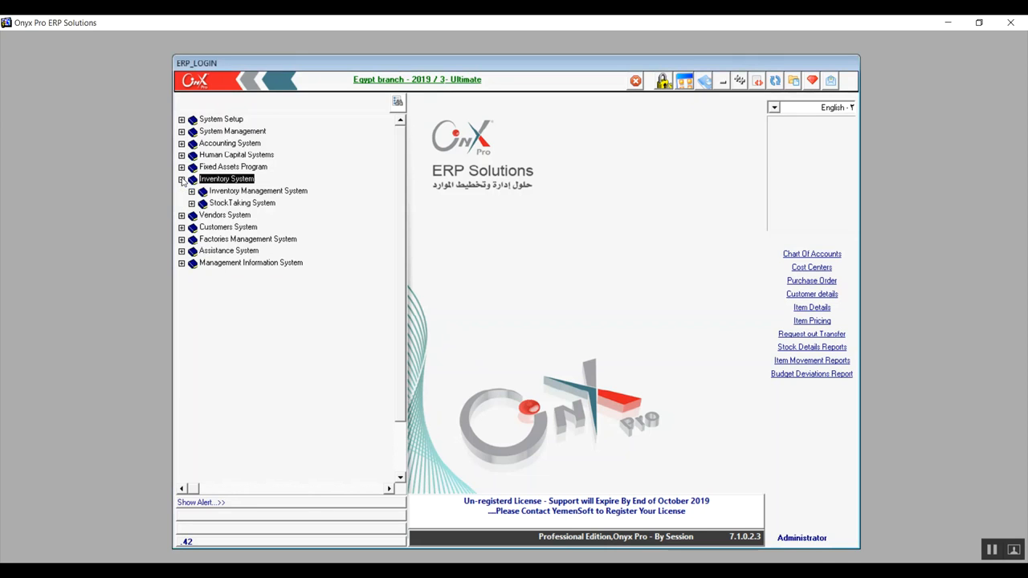
Expand Inventory Management System > Setup and select the Pricing Levels entry
click(192, 190)
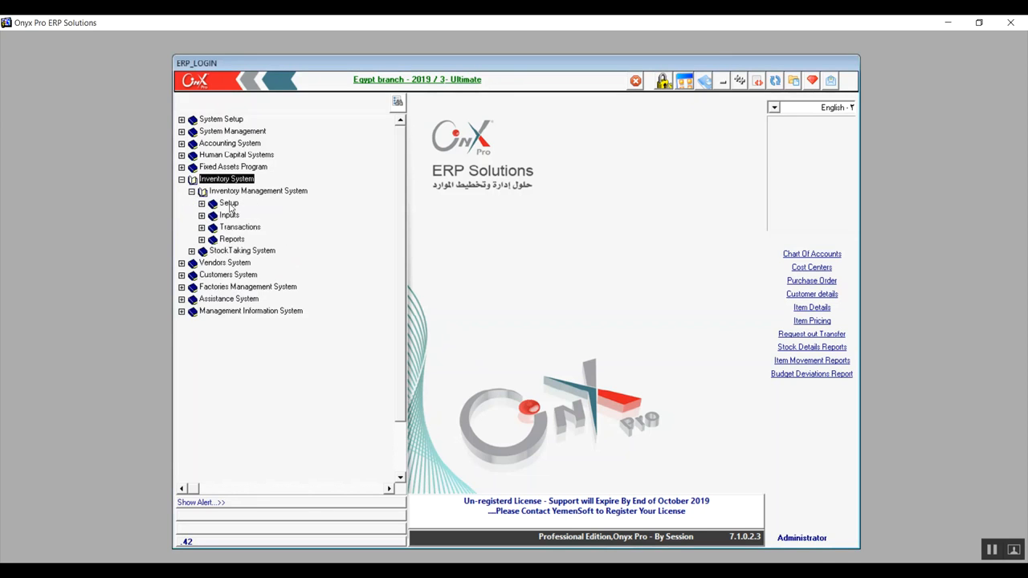
click(202, 204)
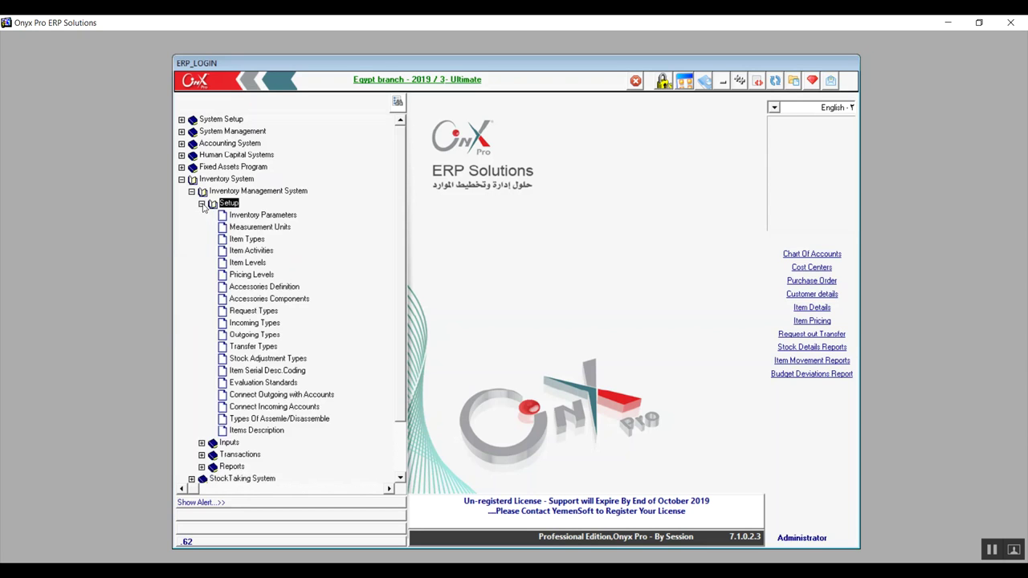
click(251, 274)
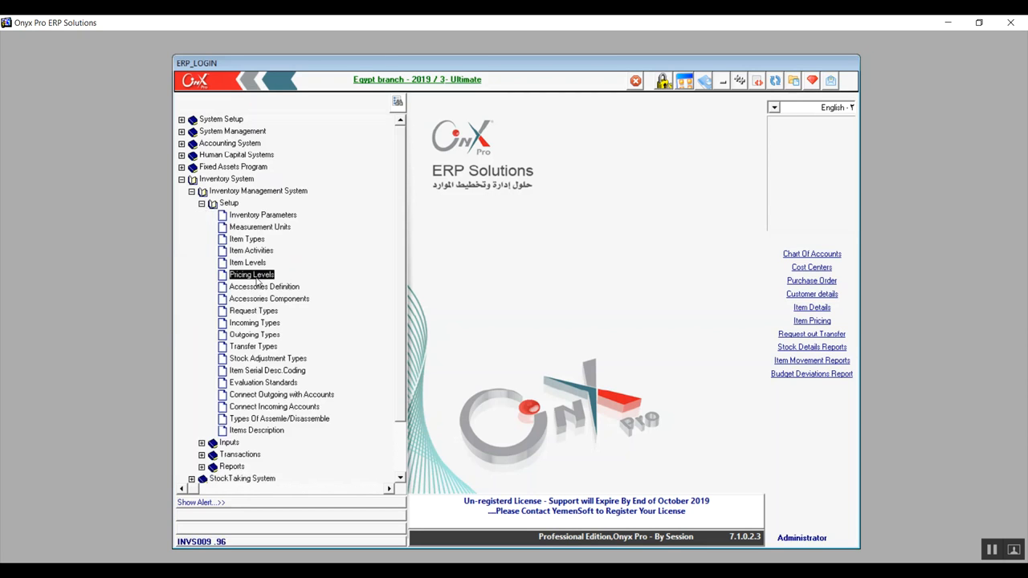
Open Pricing Levels and add level 1 named 'Secial pricing', copied into Foreign Name
double_click(251, 274)
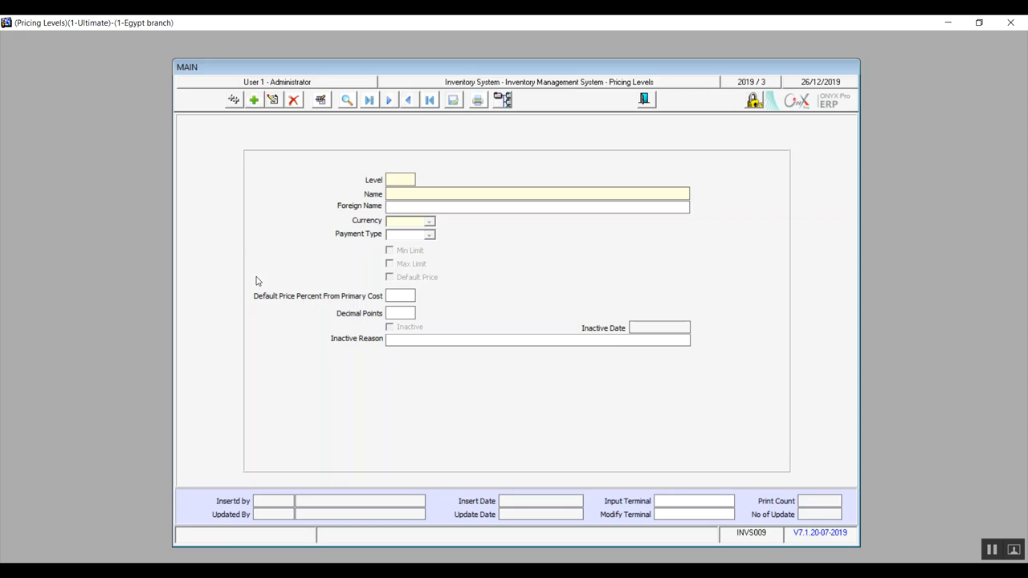
mouse_move(378, 171)
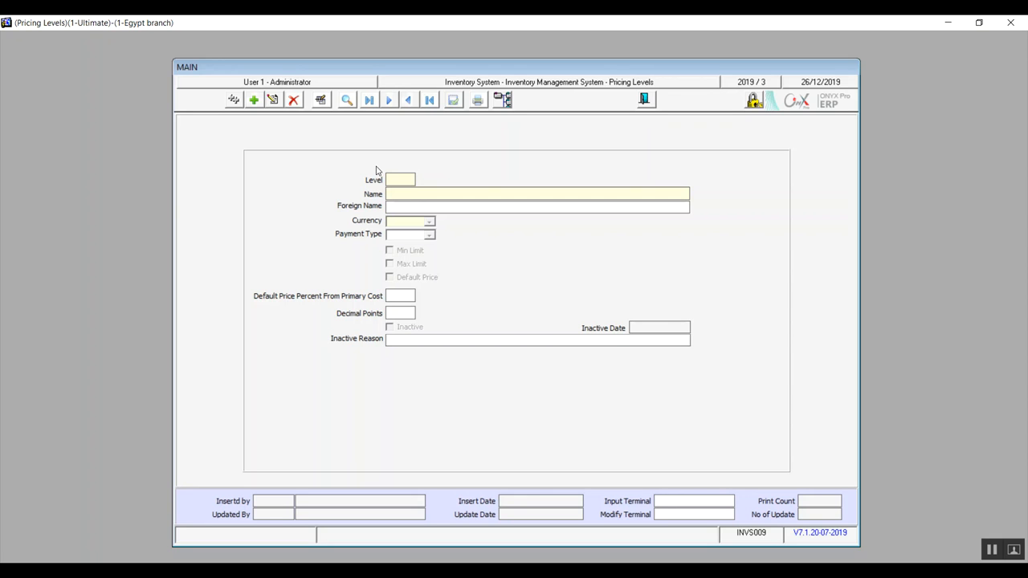
click(254, 100)
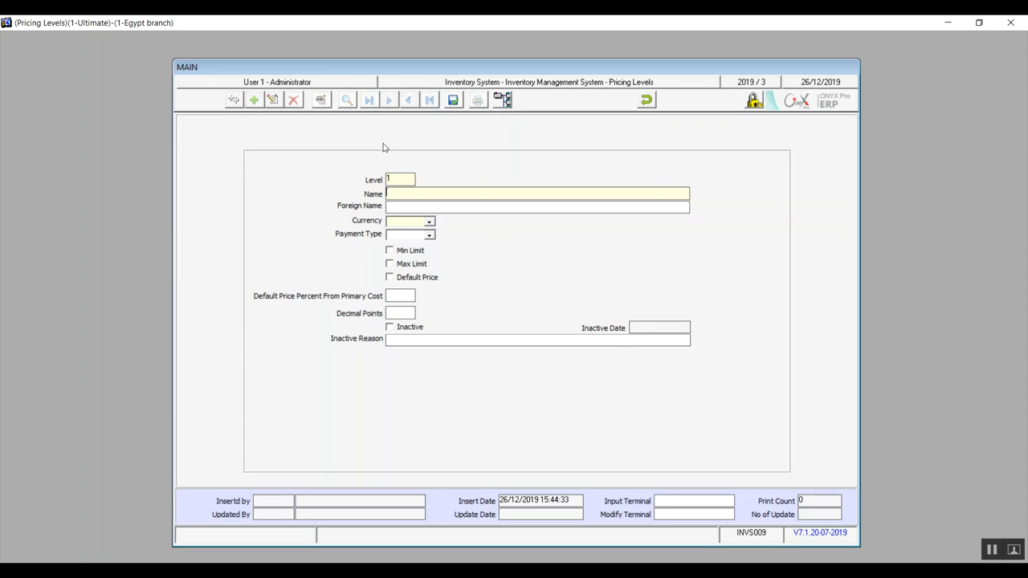
text(S)
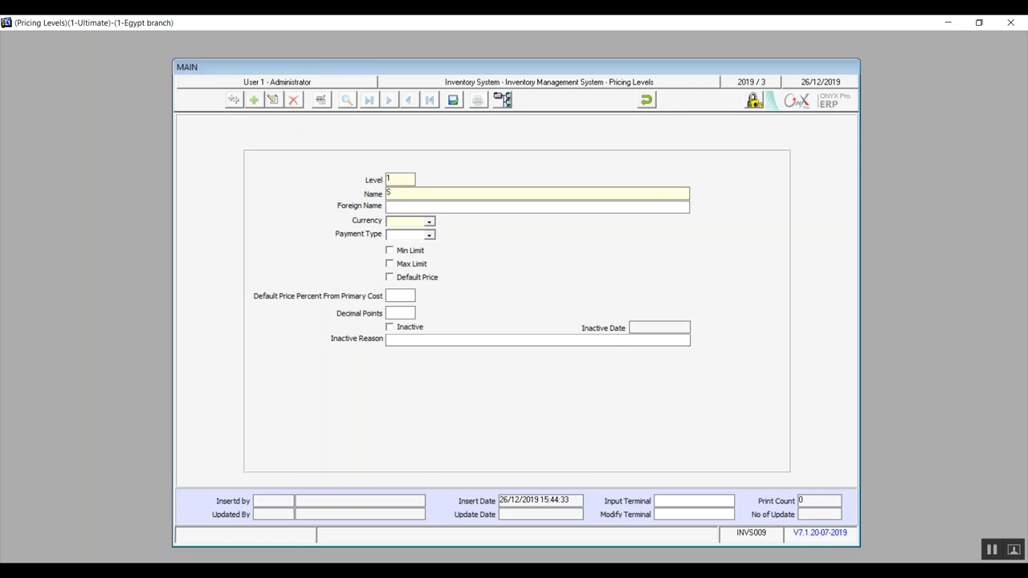
text(ecial)
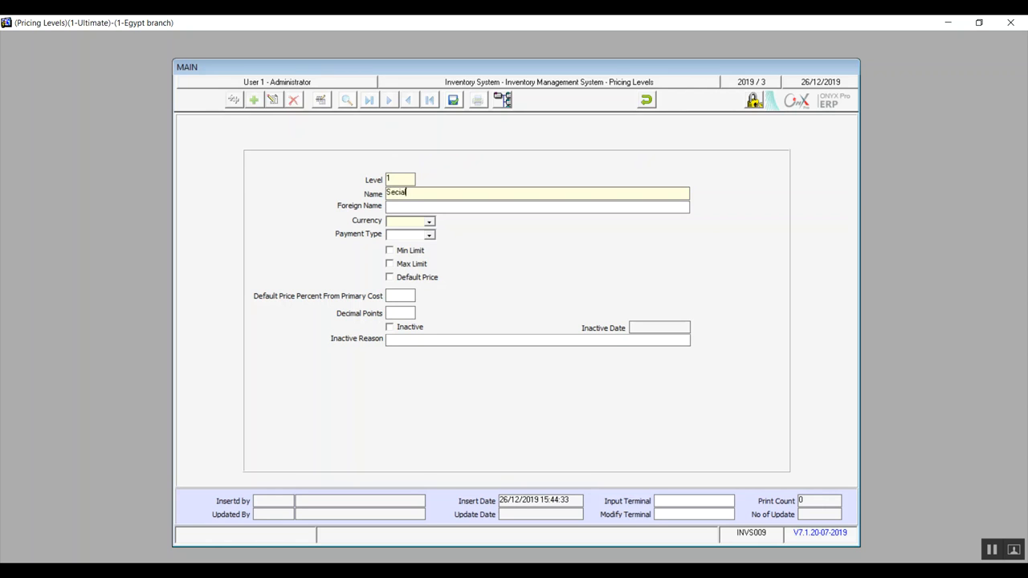
text(pricin)
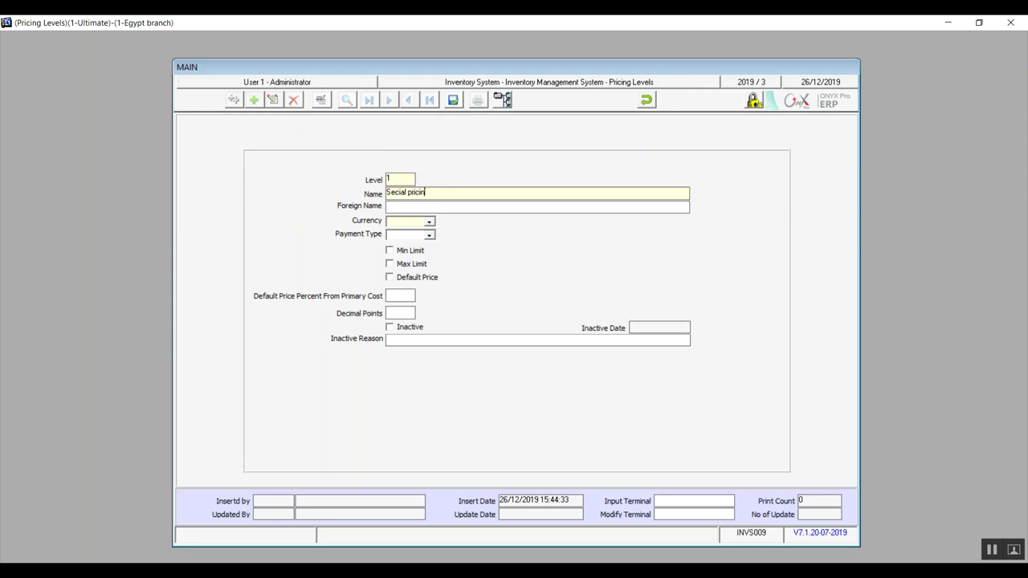
double_click(418, 192)
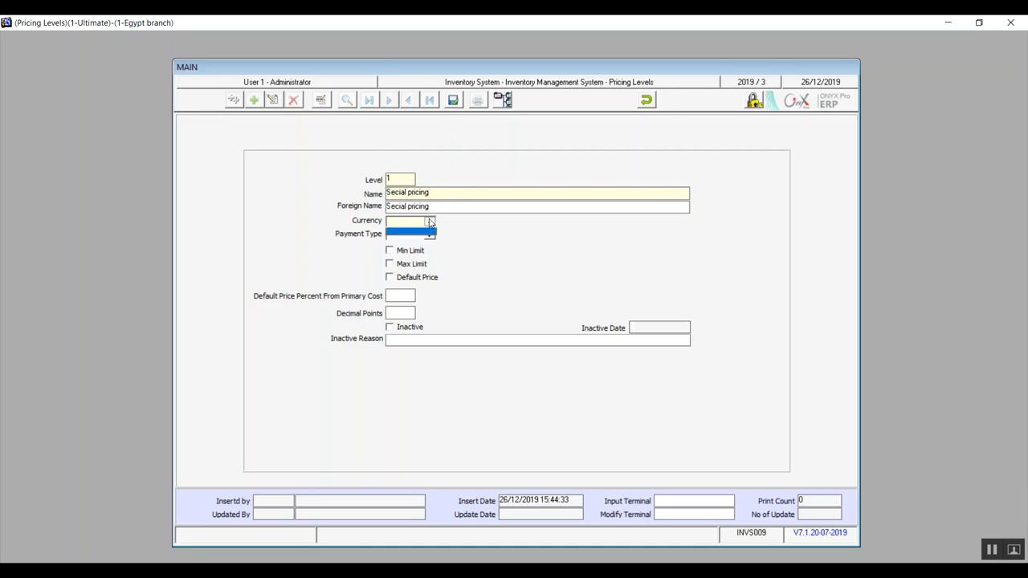
Set currency EGP and payment type 1- Cash, leaving Min and Max Limit unticked
click(430, 221)
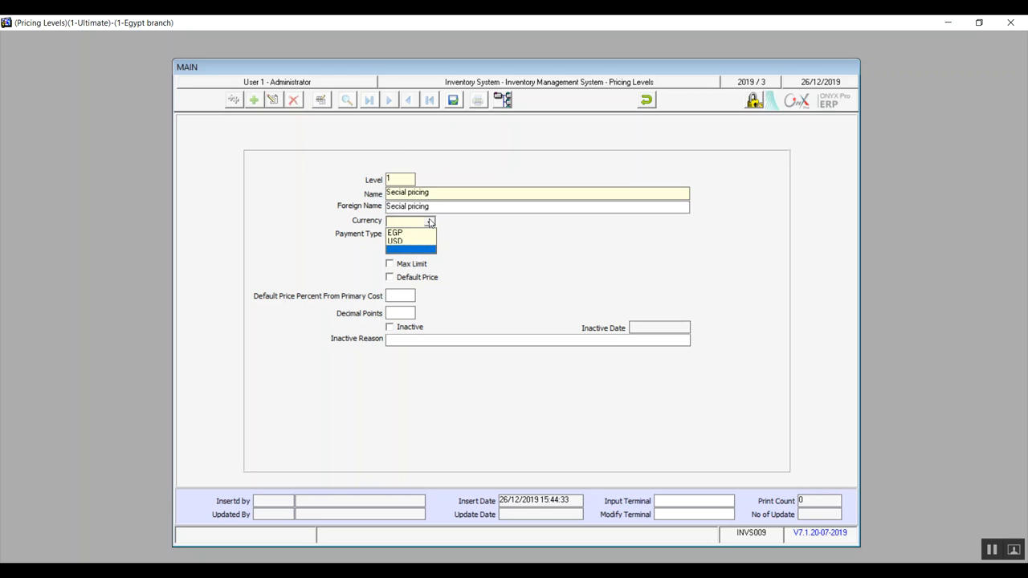
mouse_move(395, 241)
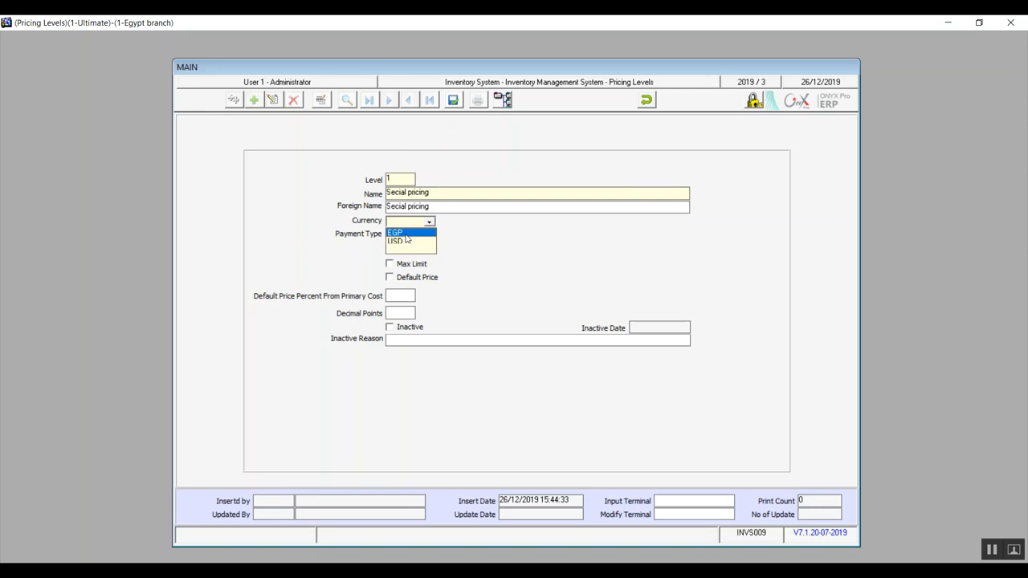
click(395, 232)
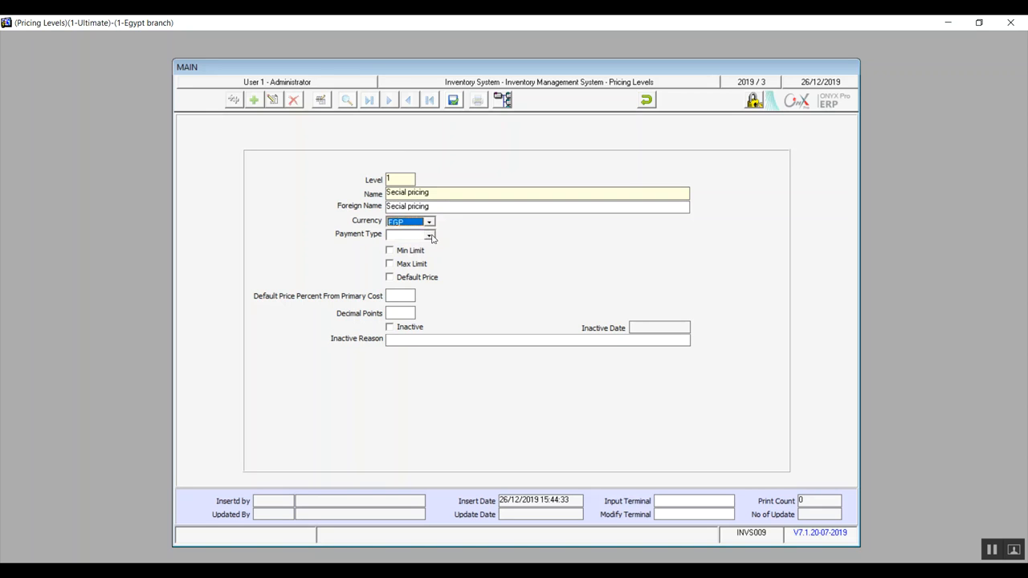
click(430, 234)
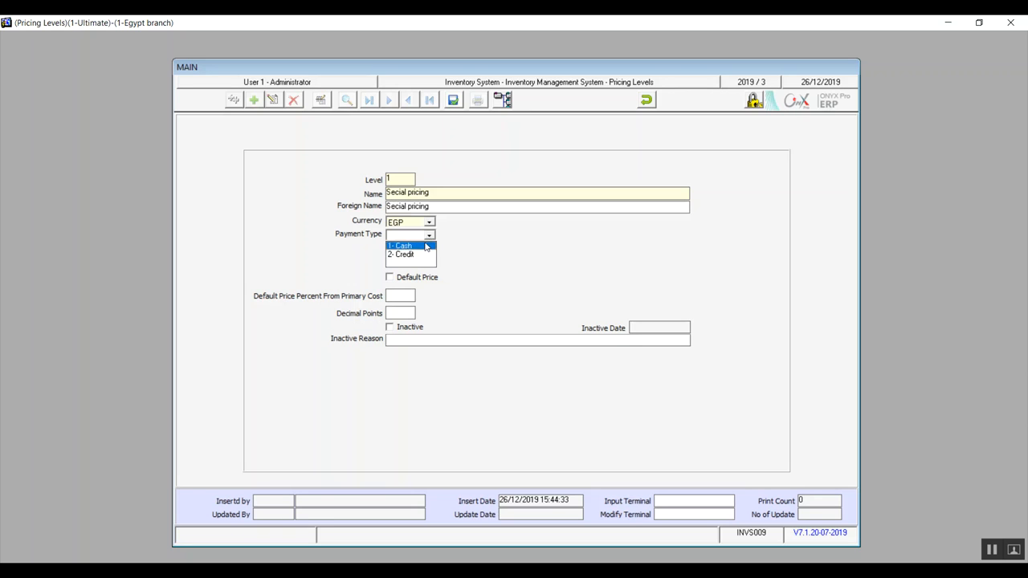
mouse_move(410, 253)
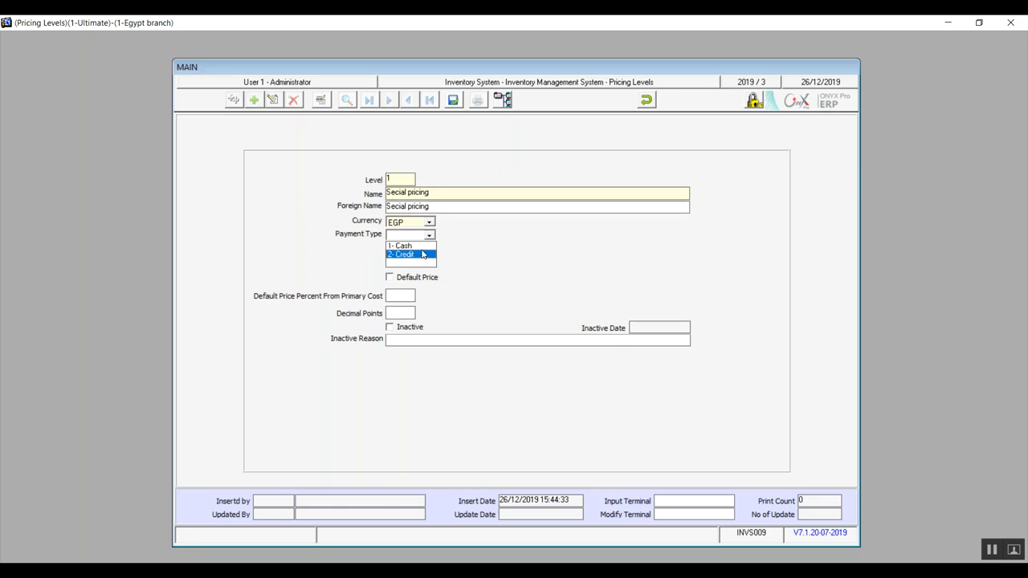
mouse_move(401, 246)
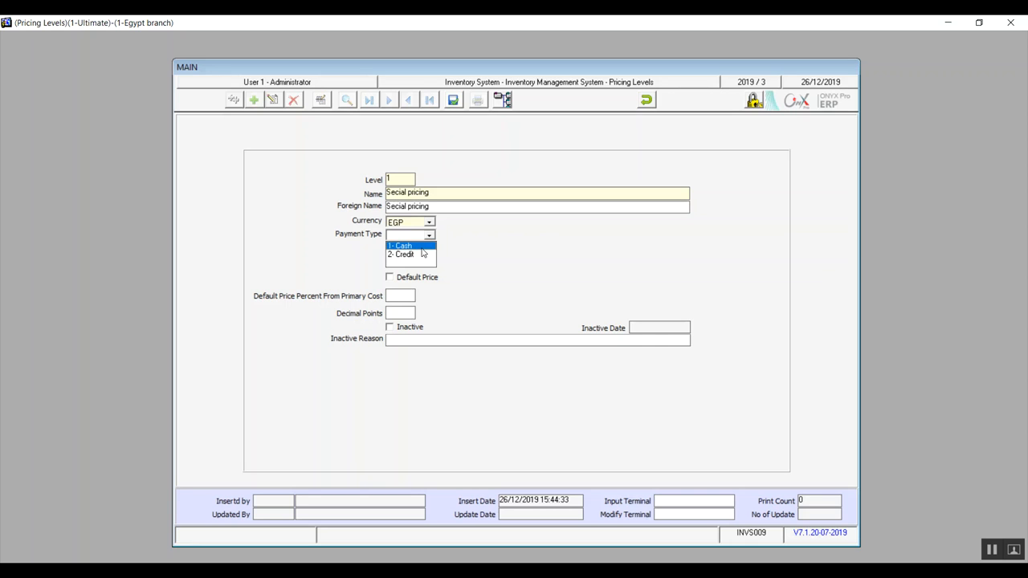
click(401, 245)
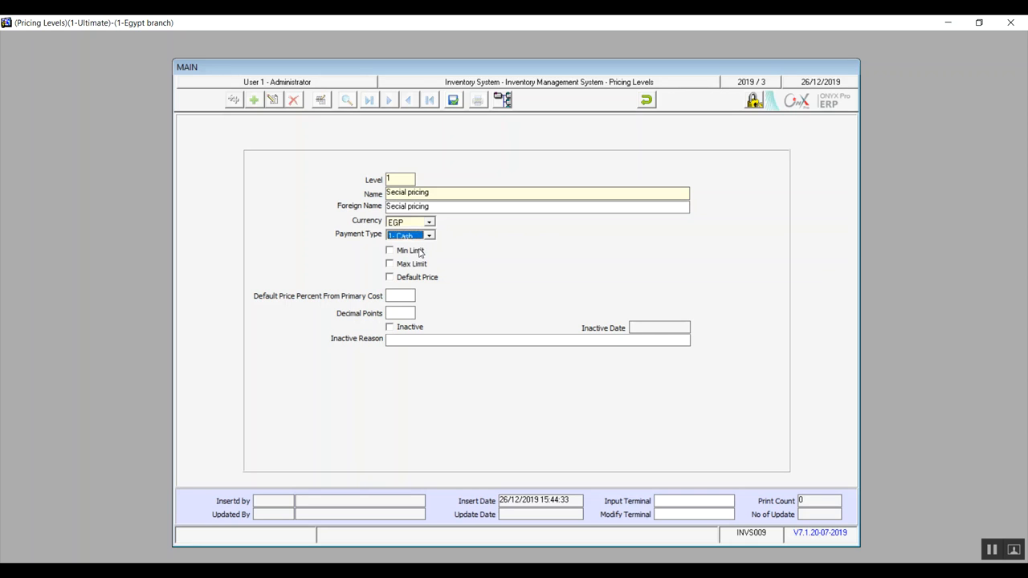
mouse_move(426, 266)
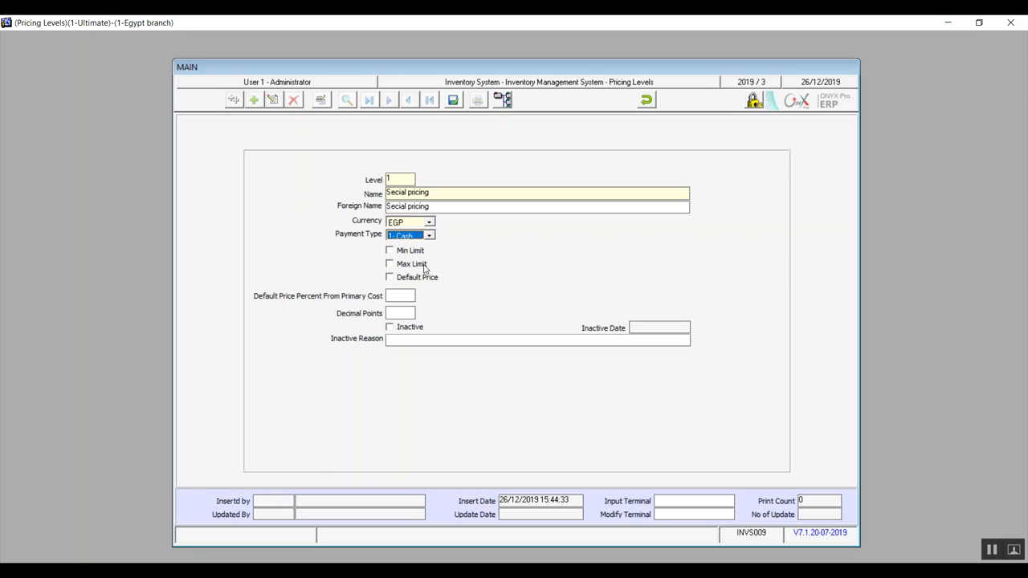
mouse_move(389, 252)
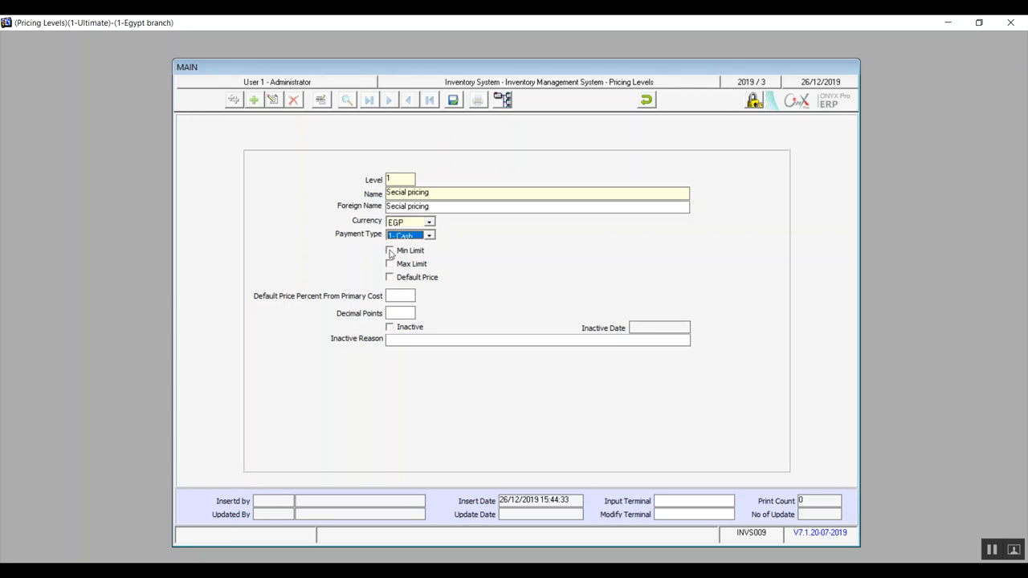
click(391, 263)
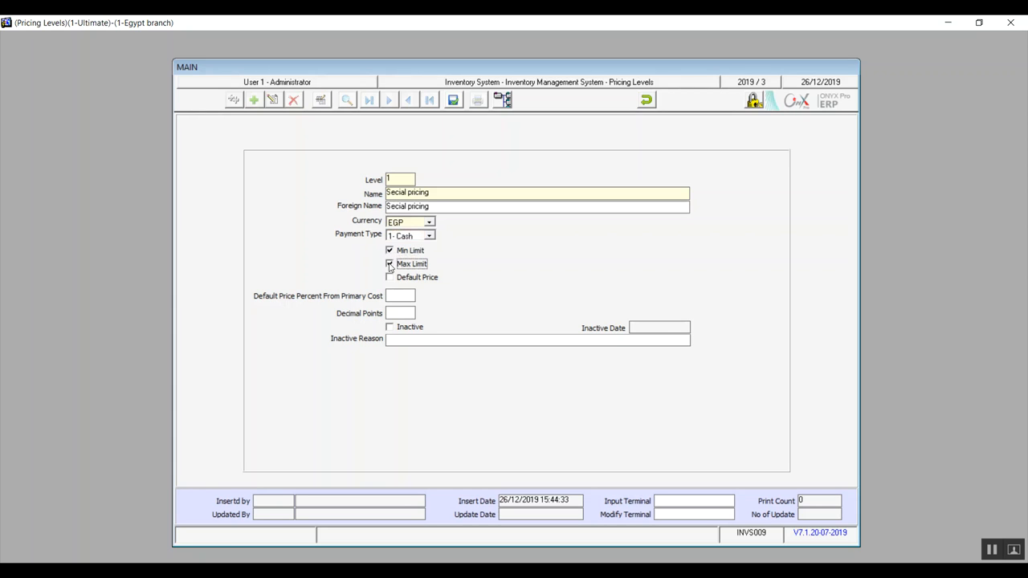
click(389, 250)
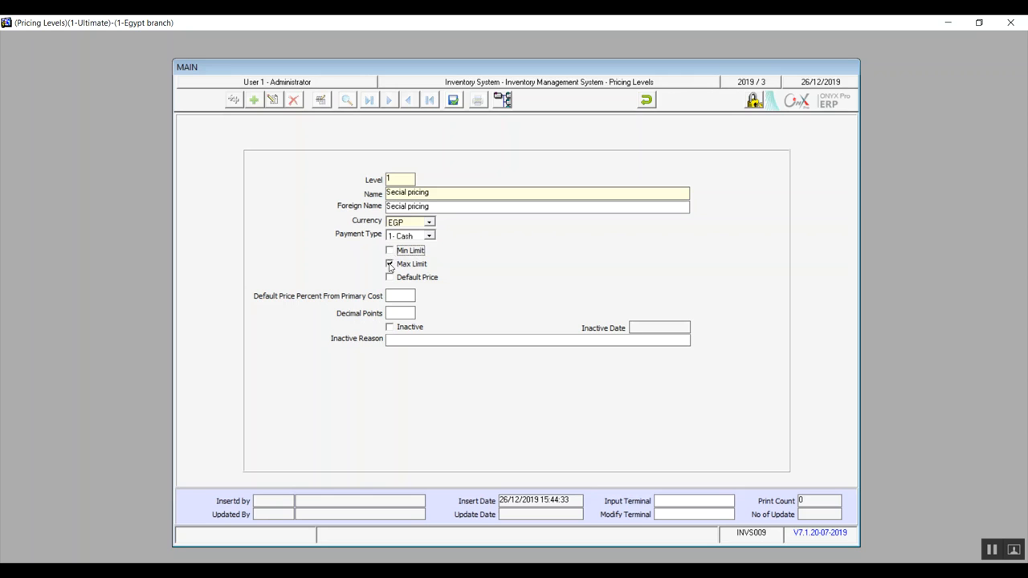
click(389, 263)
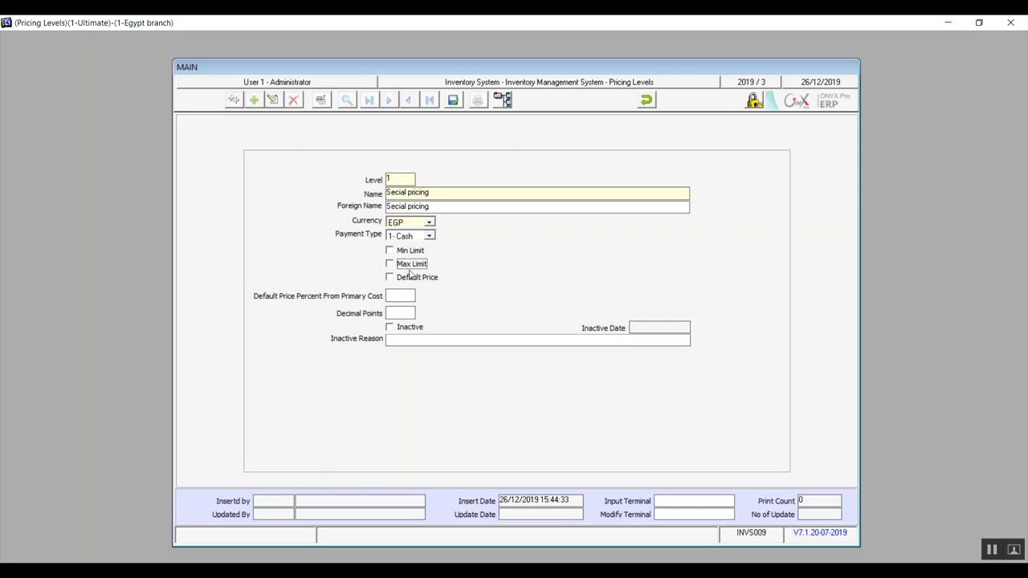
mouse_move(393, 286)
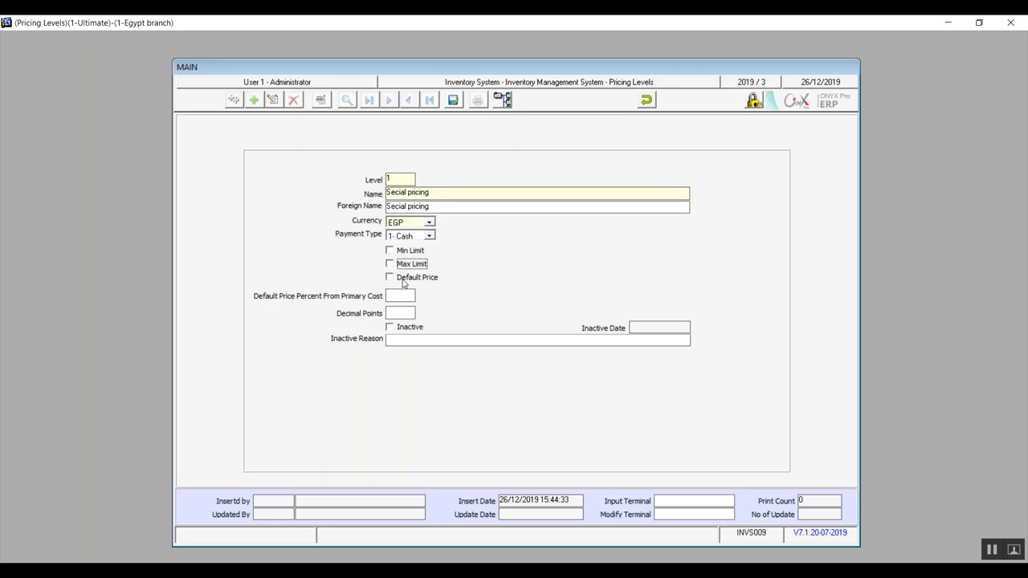
Make the level the default at 50%, with 2 decimal points, and mark it inactive
click(389, 277)
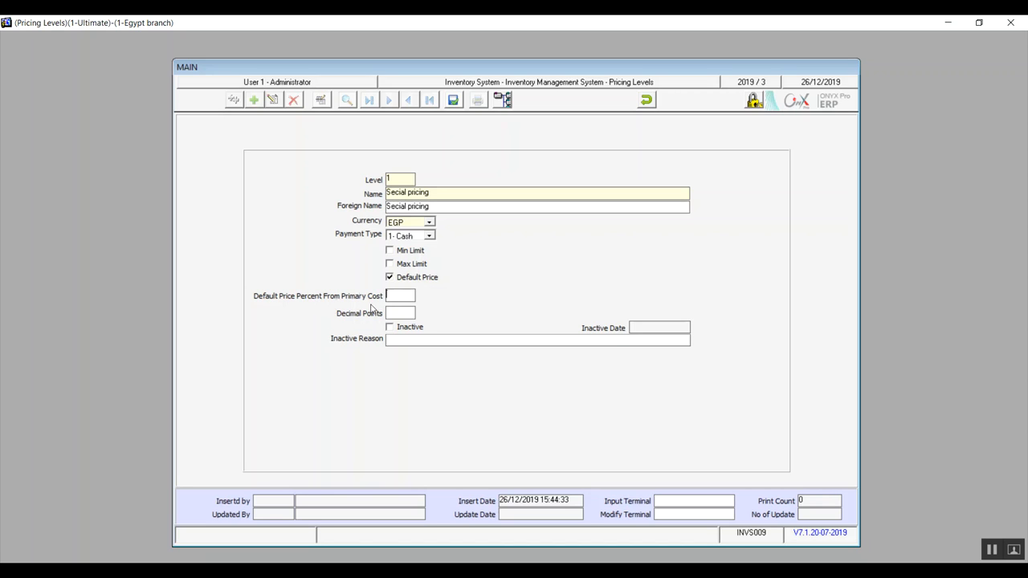
mouse_move(434, 301)
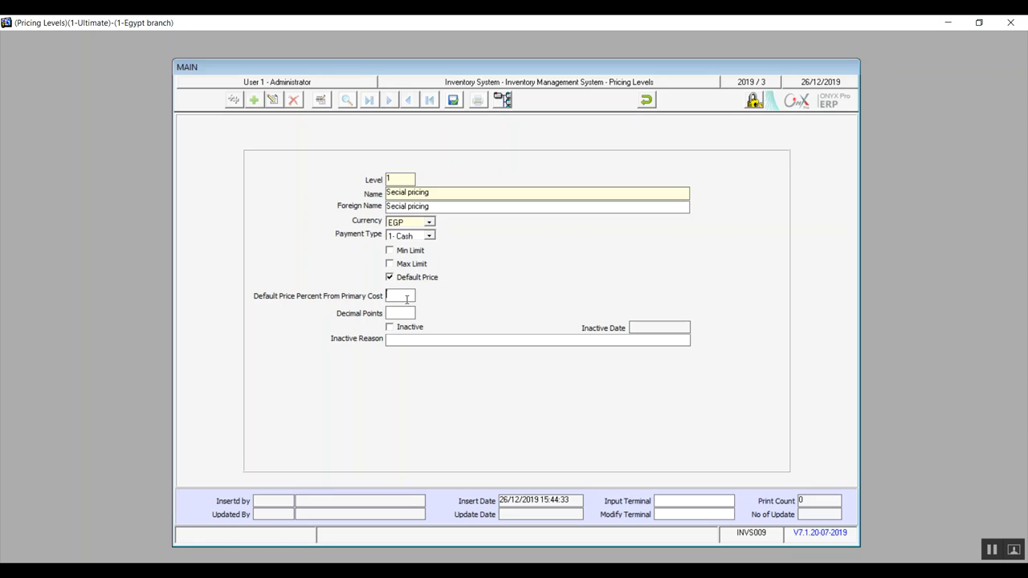
text(50)
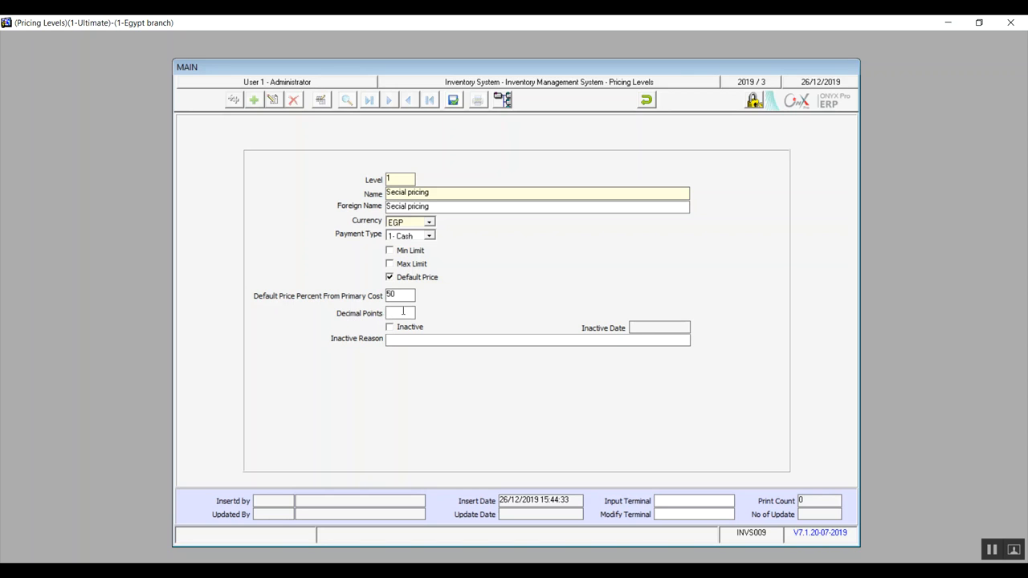
text(2)
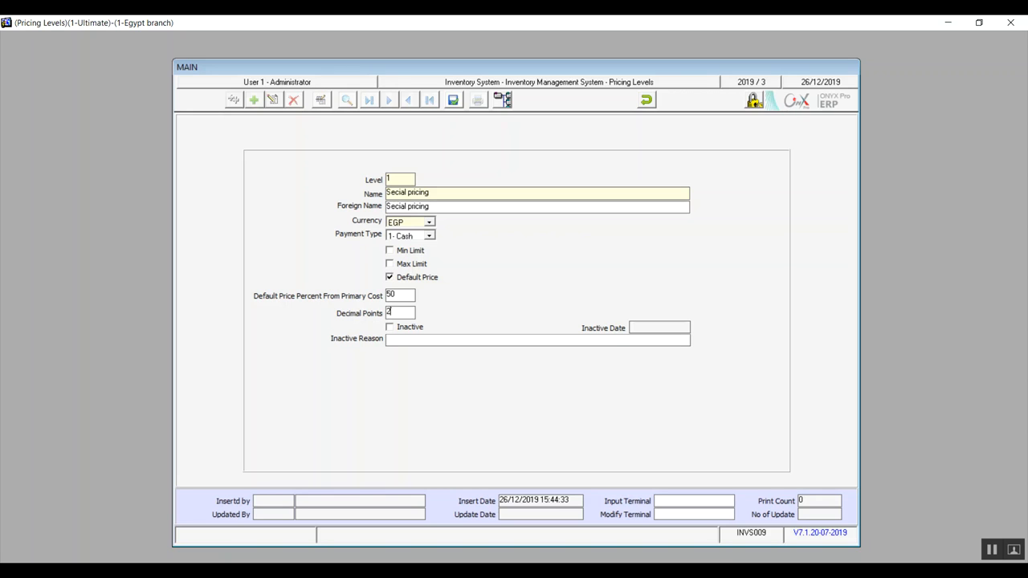
mouse_move(394, 332)
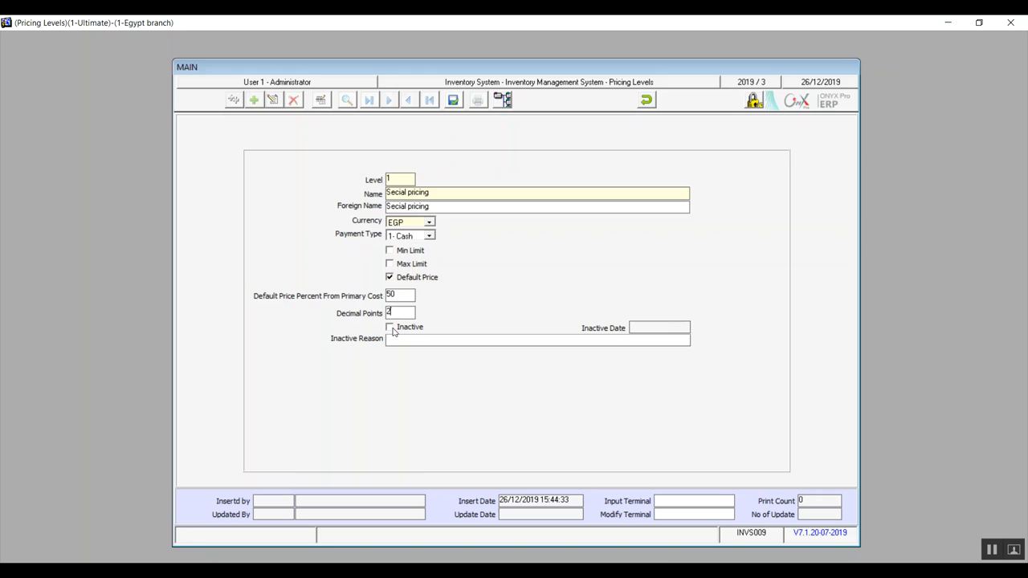
click(390, 327)
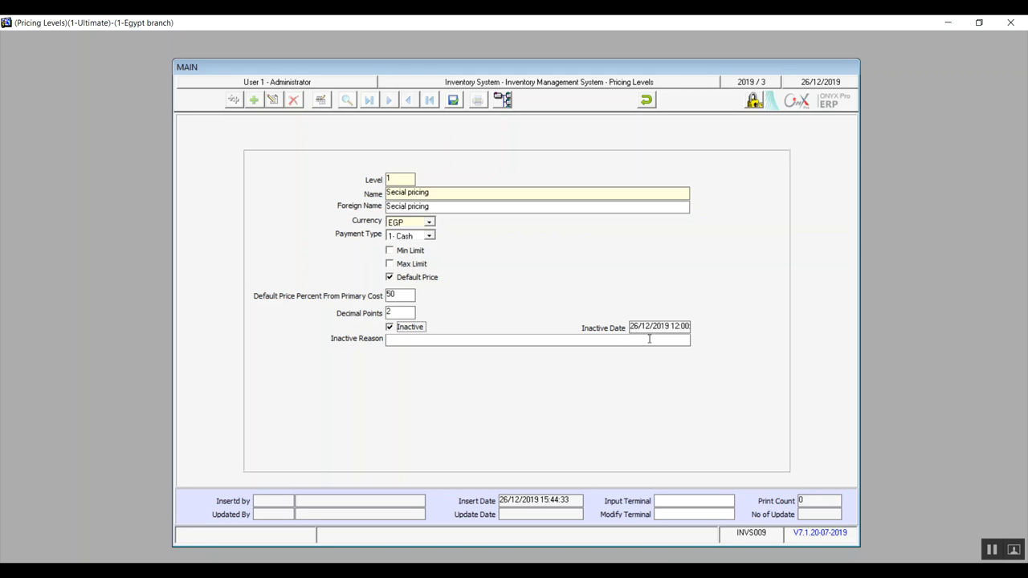
click(512, 340)
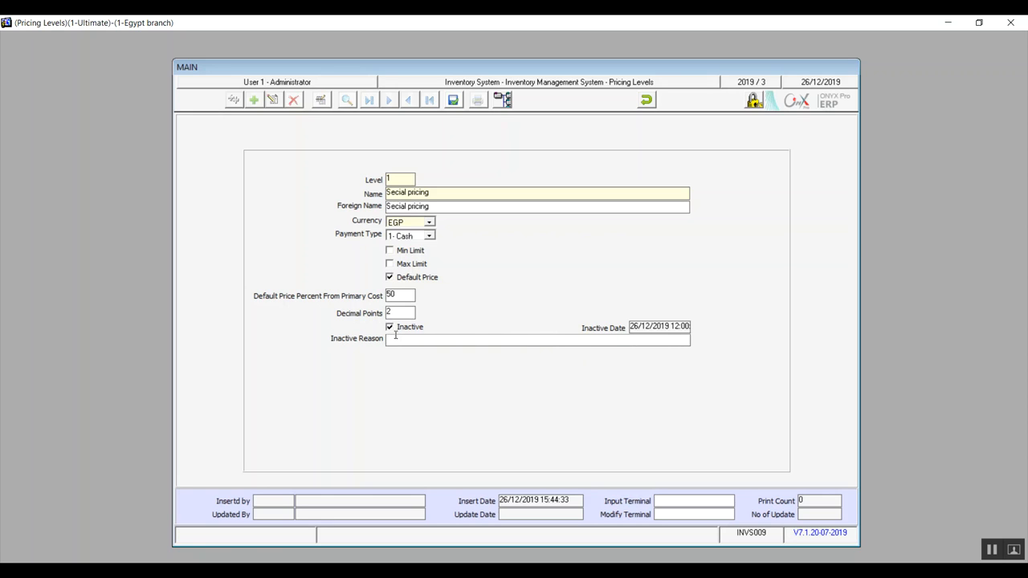
click(389, 327)
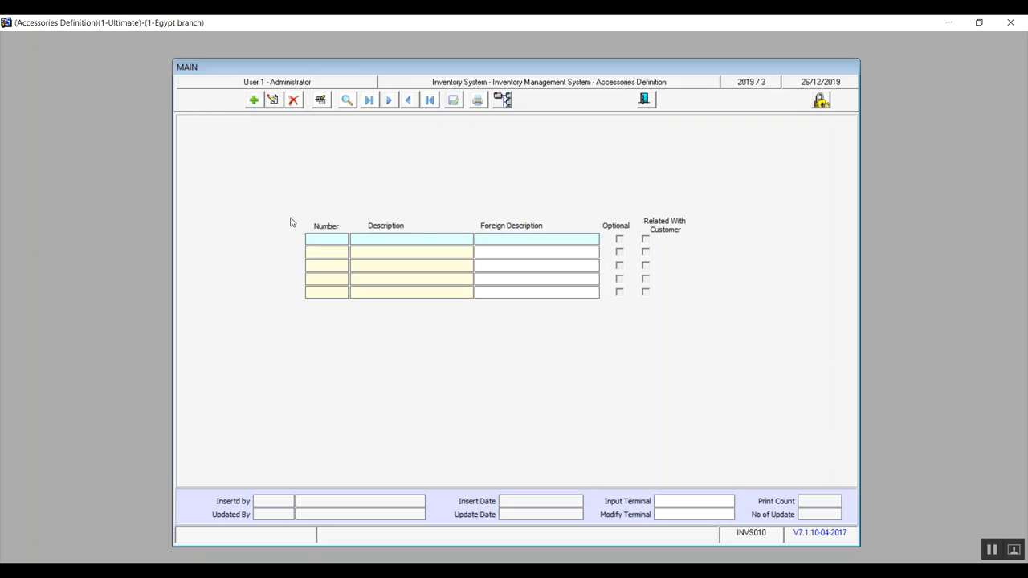
mouse_move(272, 153)
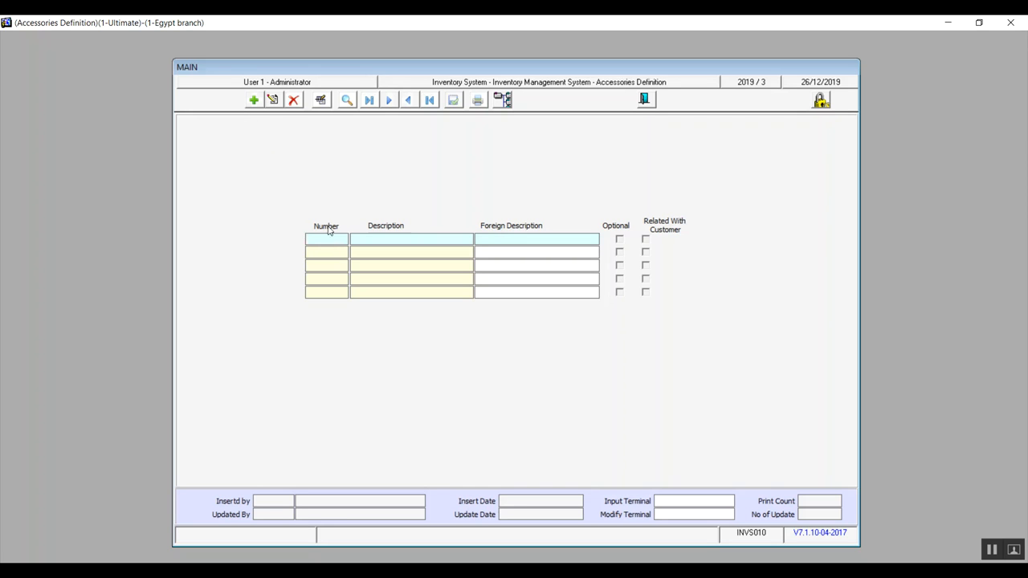
Add and save accessory 1 'Scarf', optional and related with customer
click(253, 99)
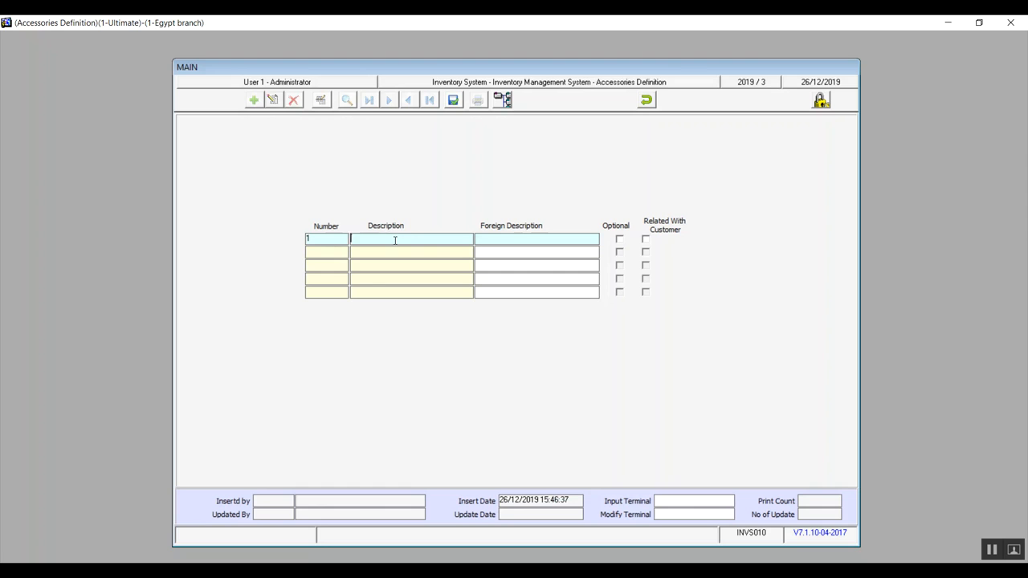
text(Scarf)
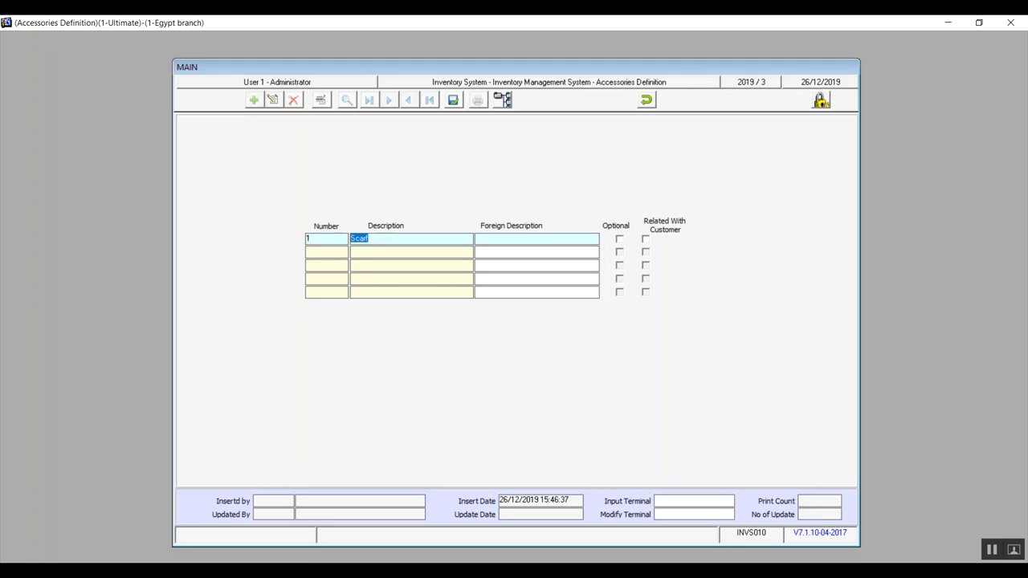
click(394, 238)
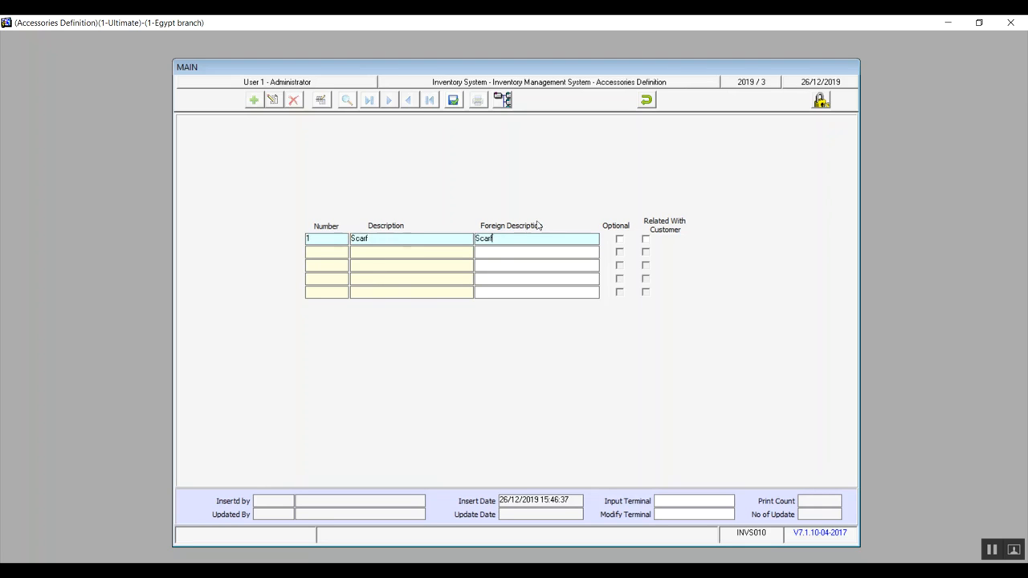
click(619, 239)
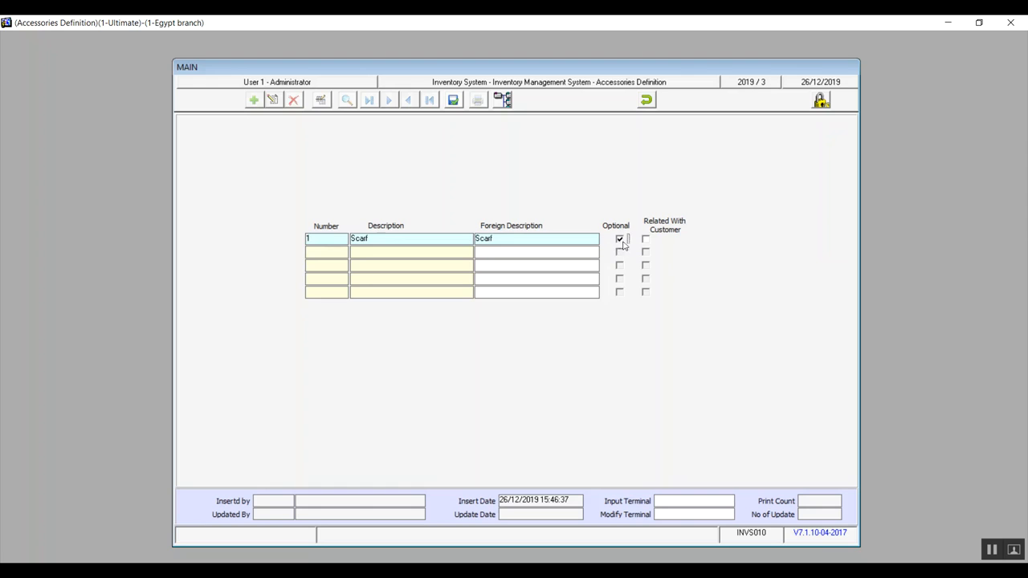
click(646, 239)
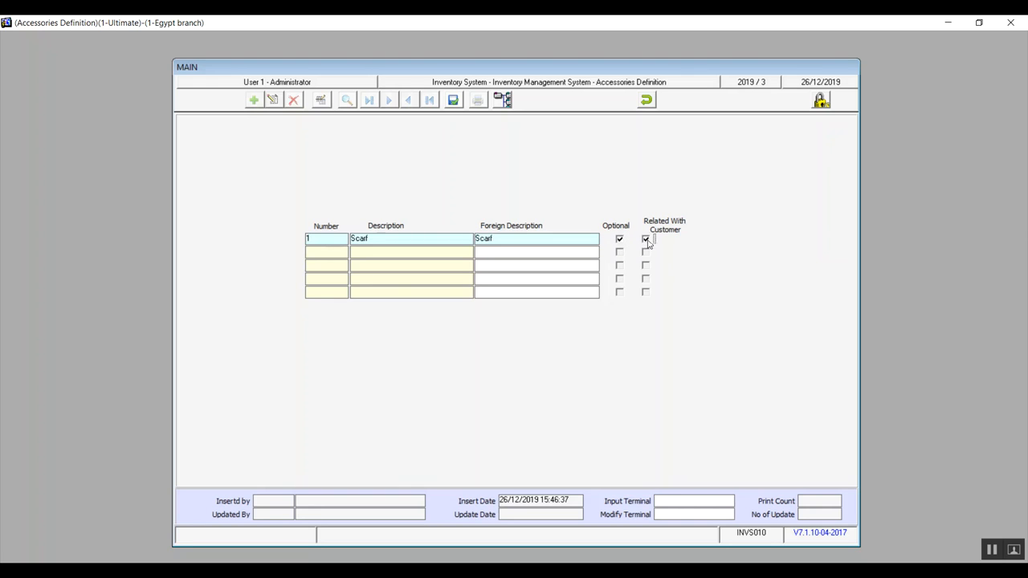
mouse_move(643, 243)
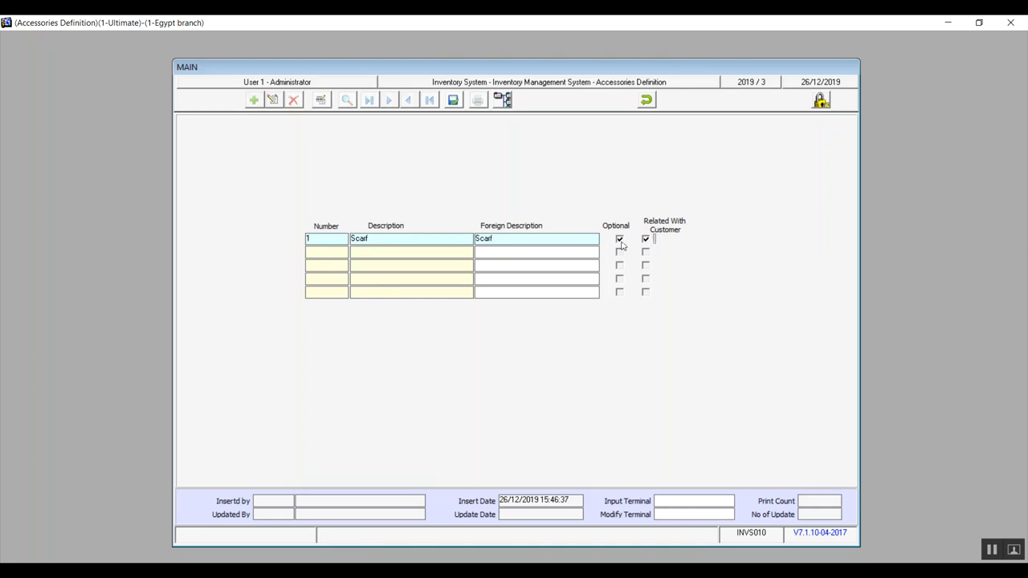
mouse_move(659, 257)
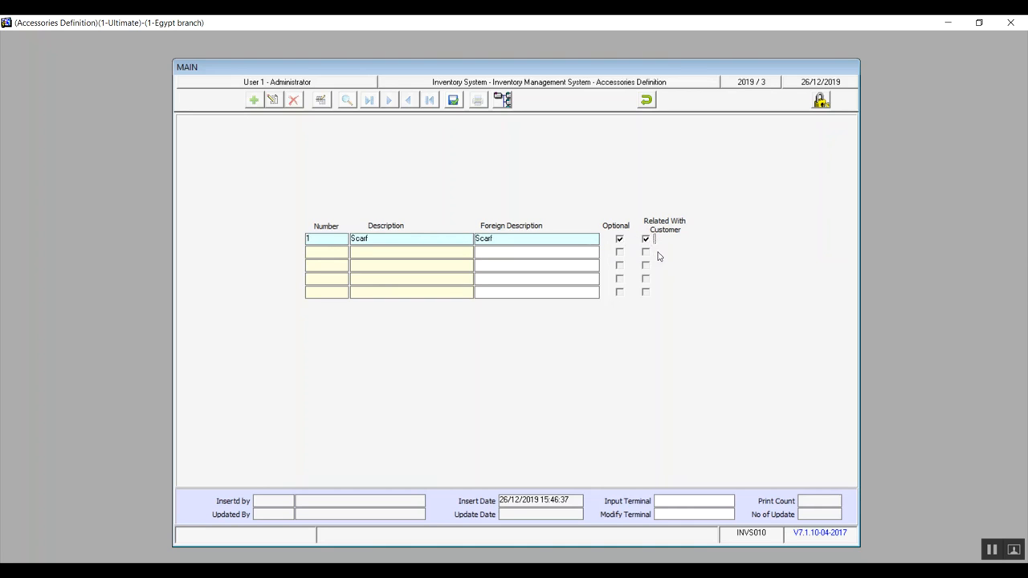
mouse_move(453, 99)
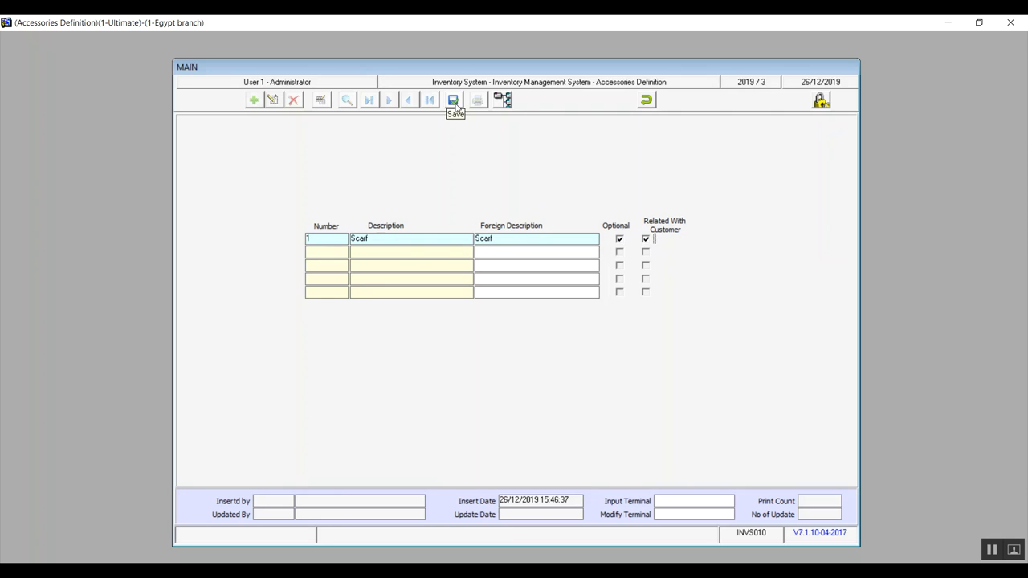
click(453, 99)
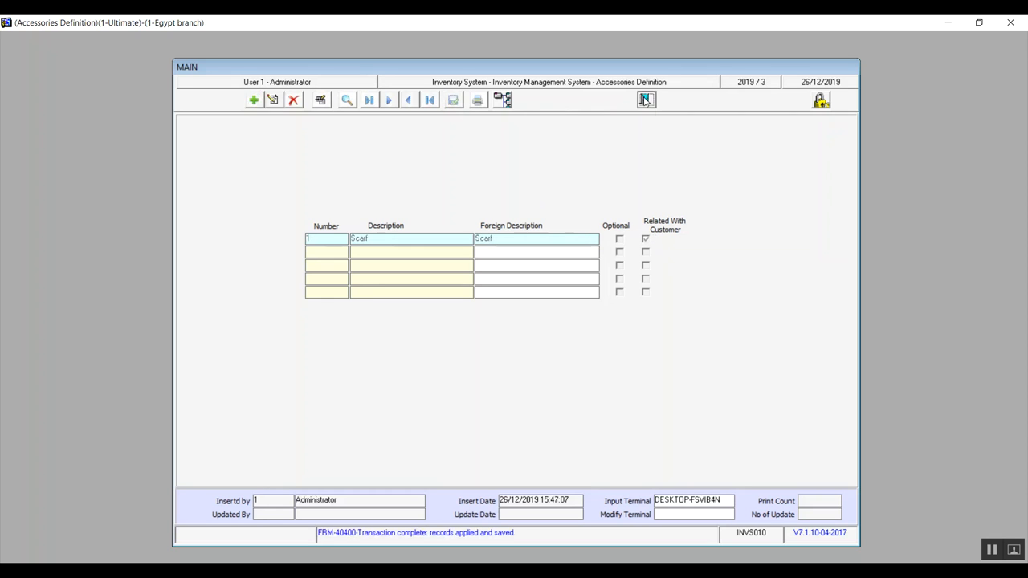
Close the Accessories Definition screen
click(645, 99)
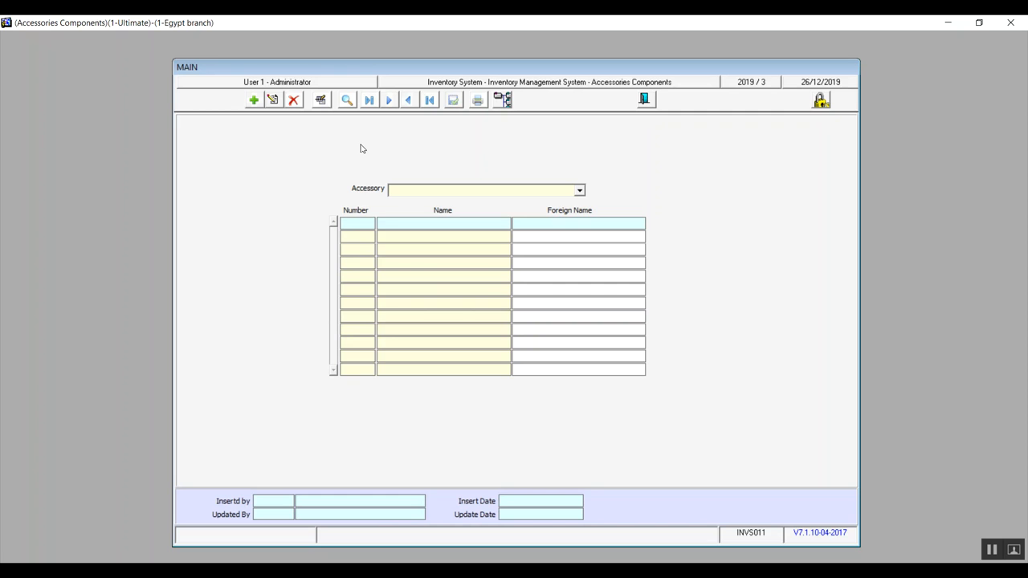
mouse_move(313, 152)
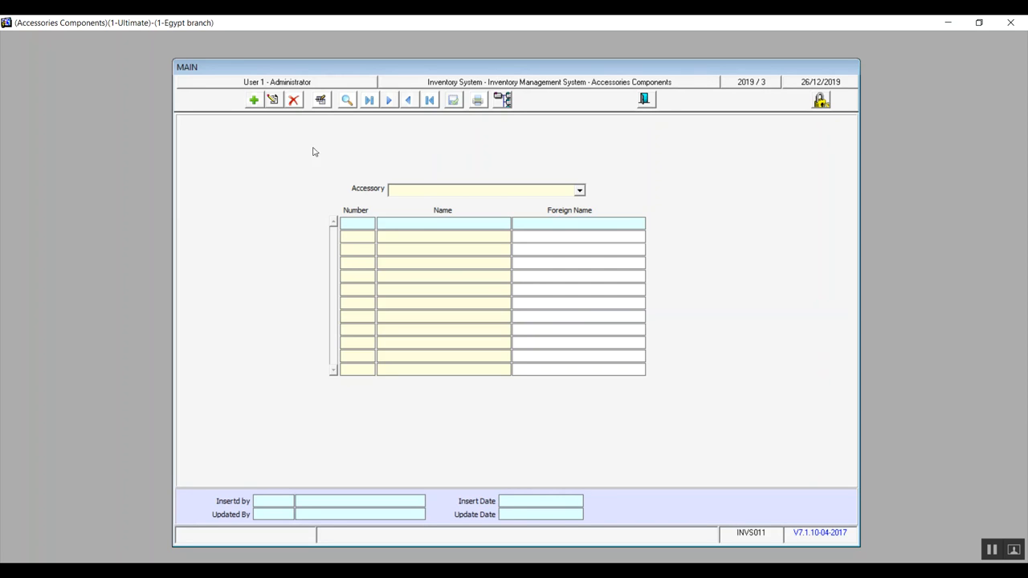
mouse_move(582, 190)
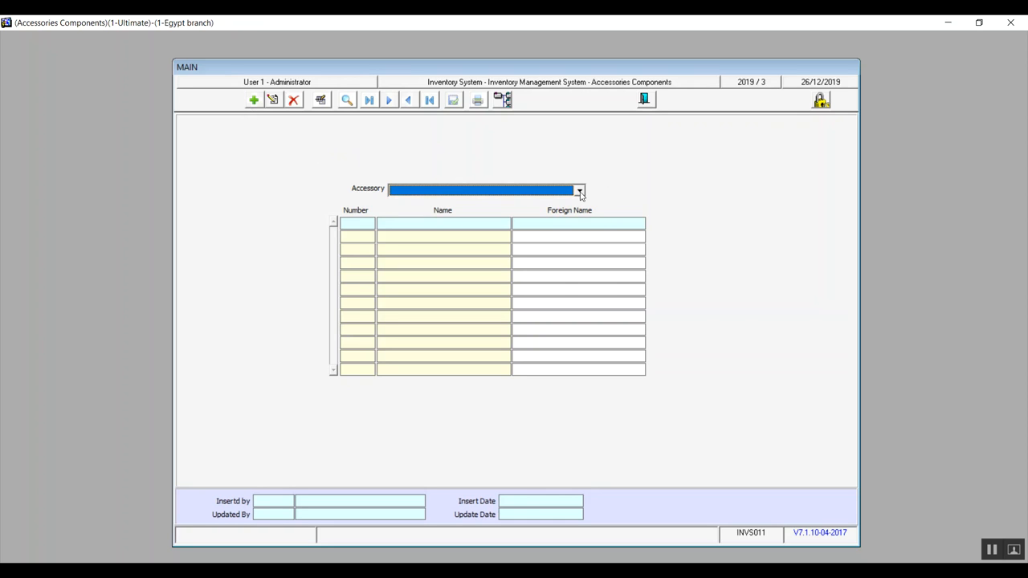
mouse_move(255, 113)
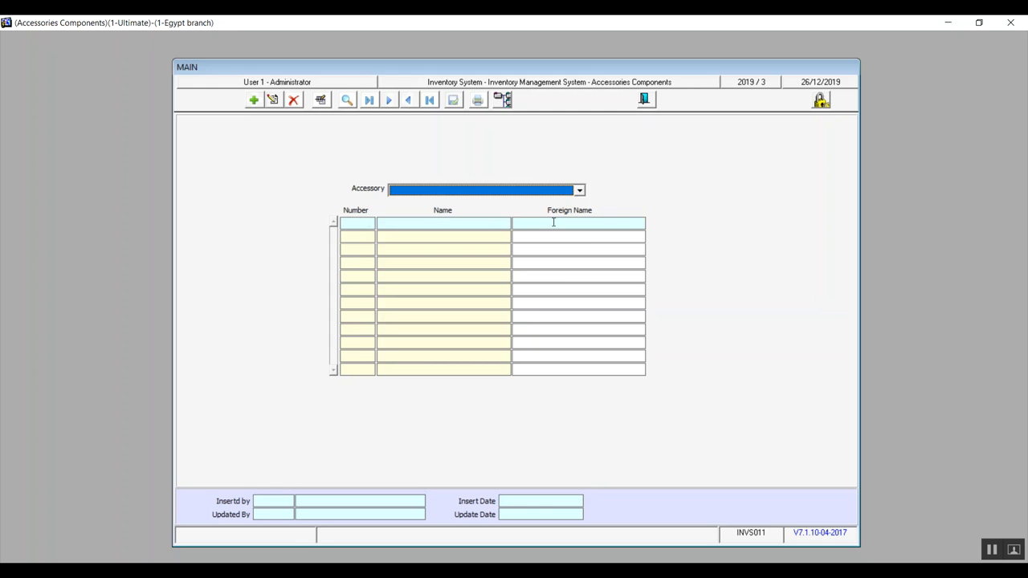
mouse_move(657, 134)
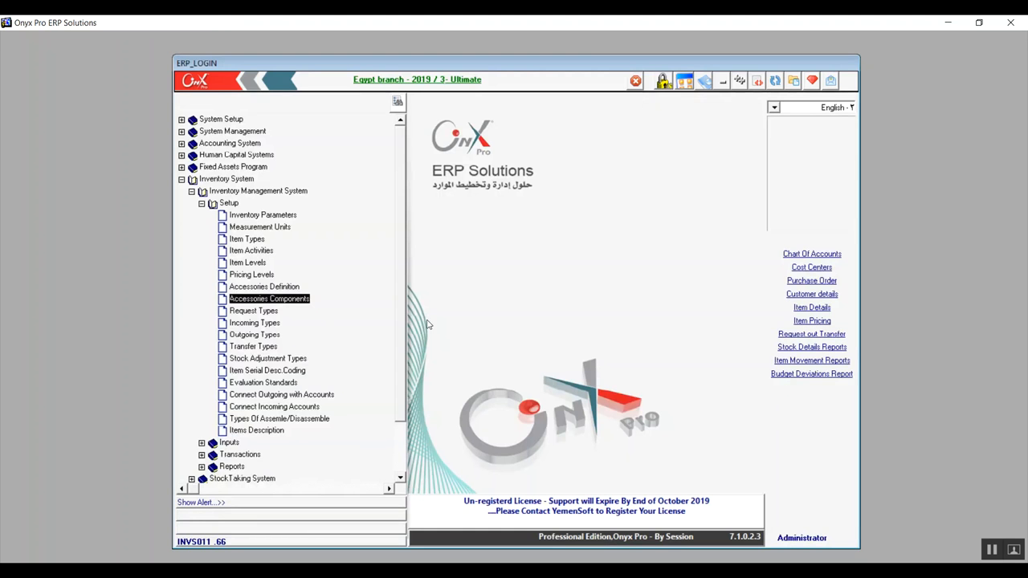
click(253, 311)
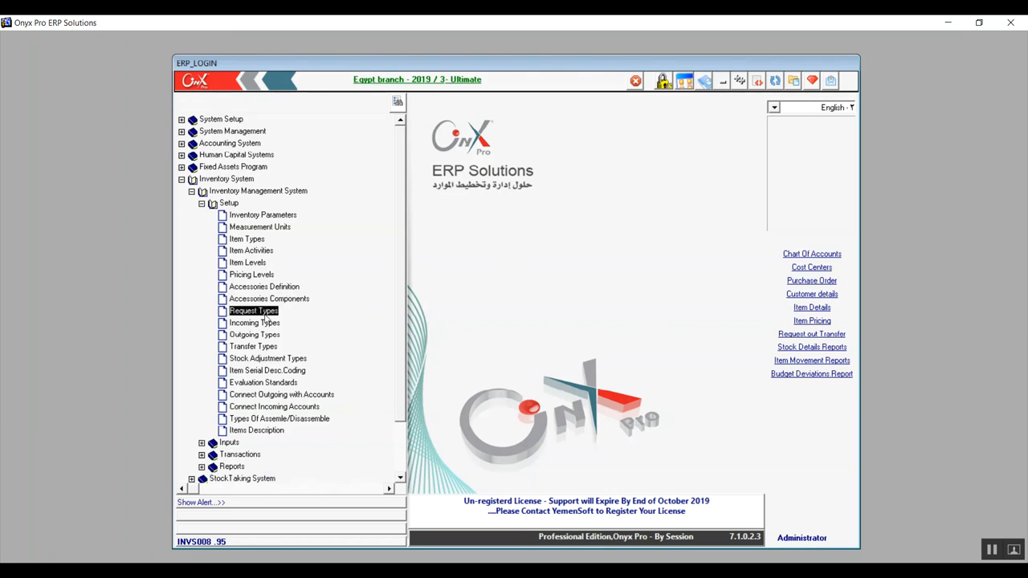
double_click(254, 311)
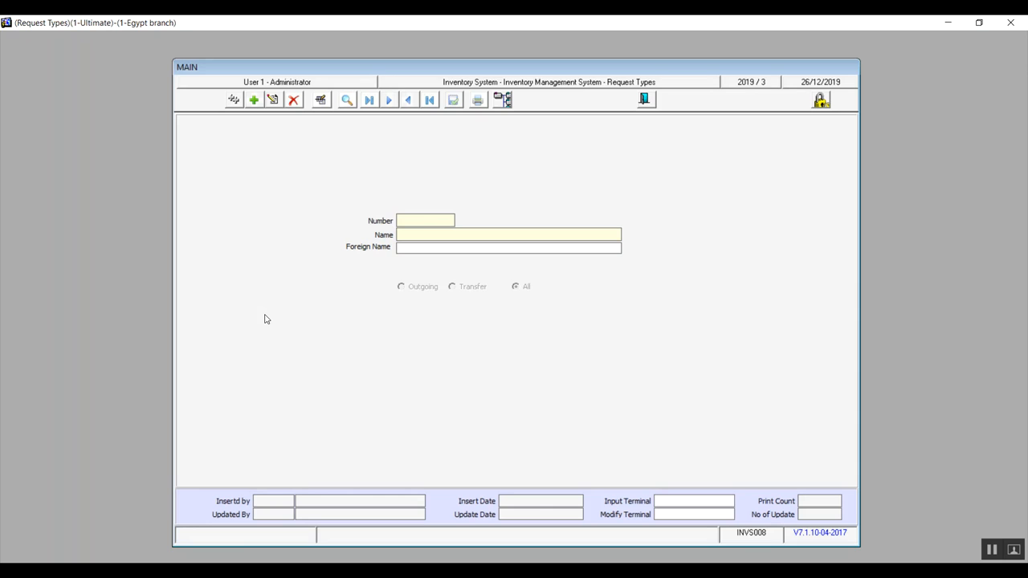
mouse_move(291, 205)
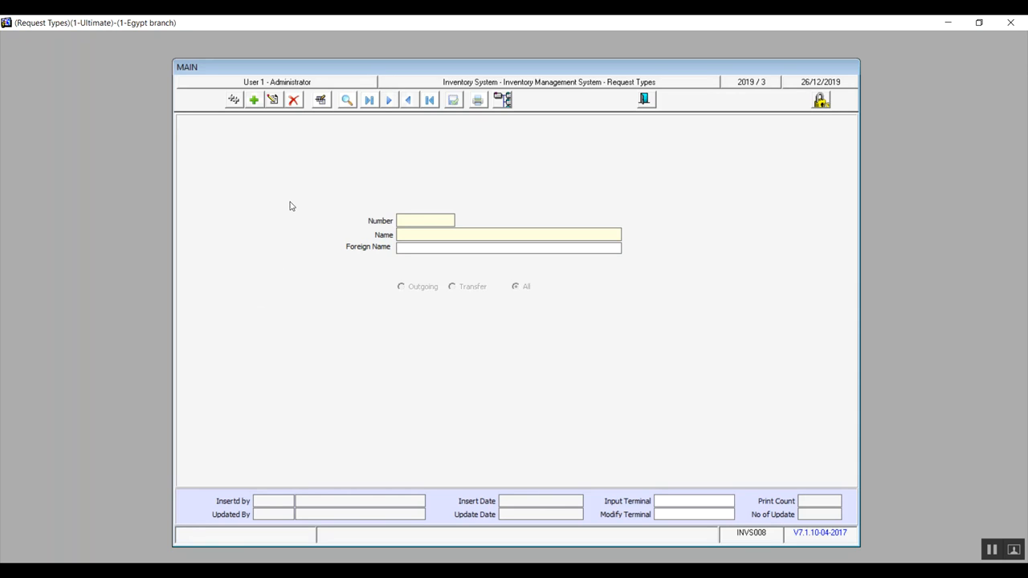
mouse_move(439, 300)
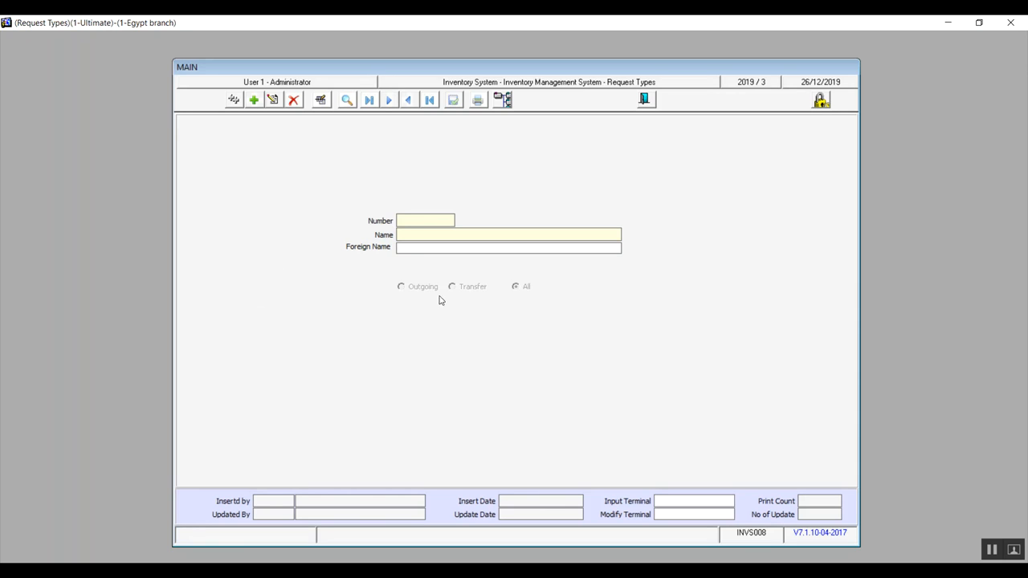
mouse_move(254, 99)
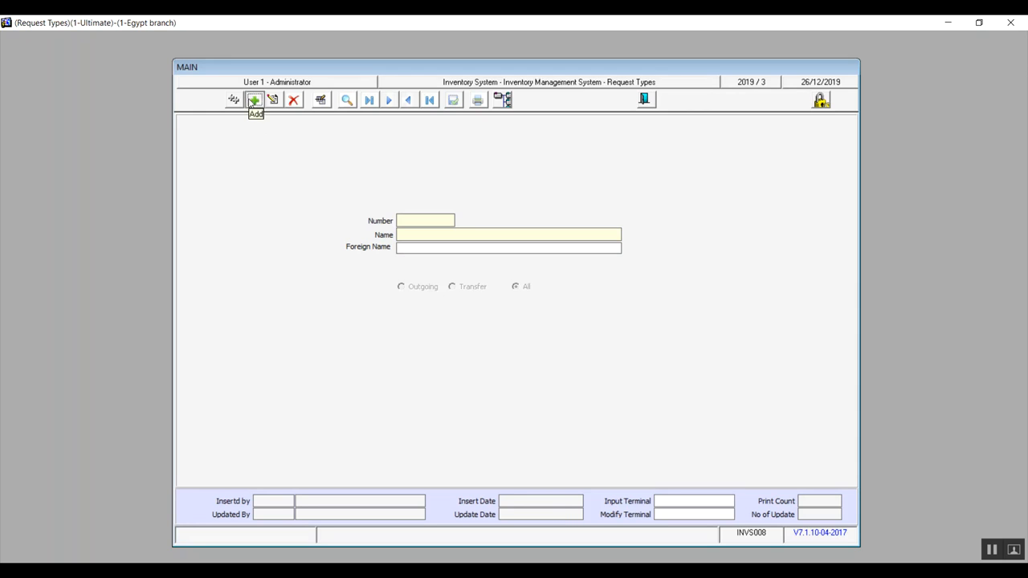
click(253, 99)
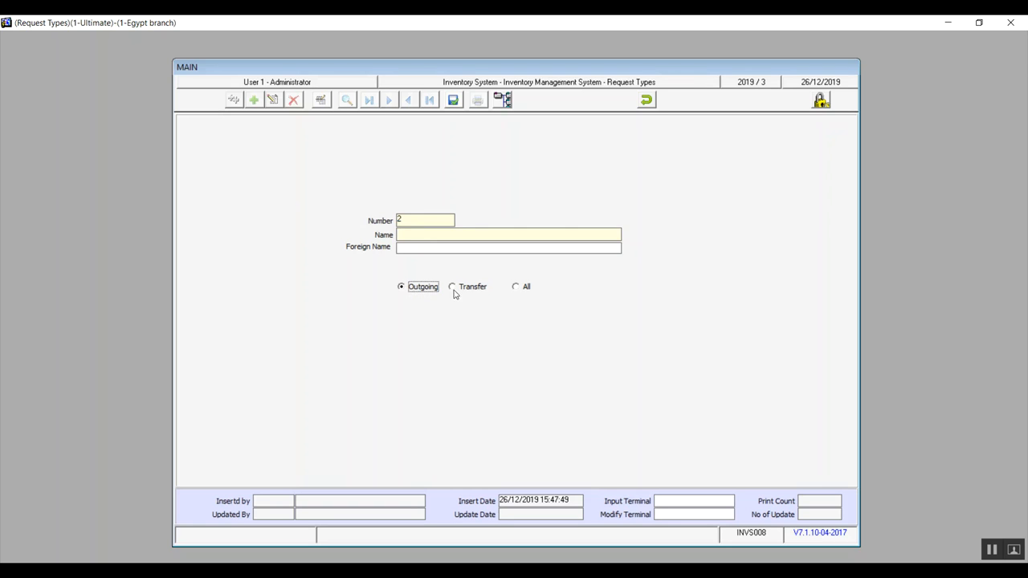
click(515, 287)
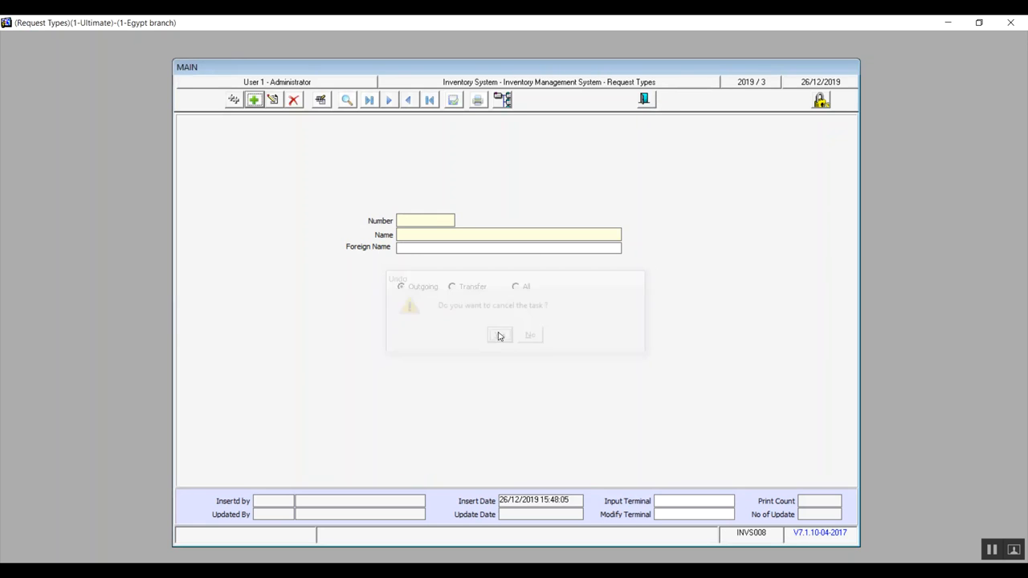
click(498, 335)
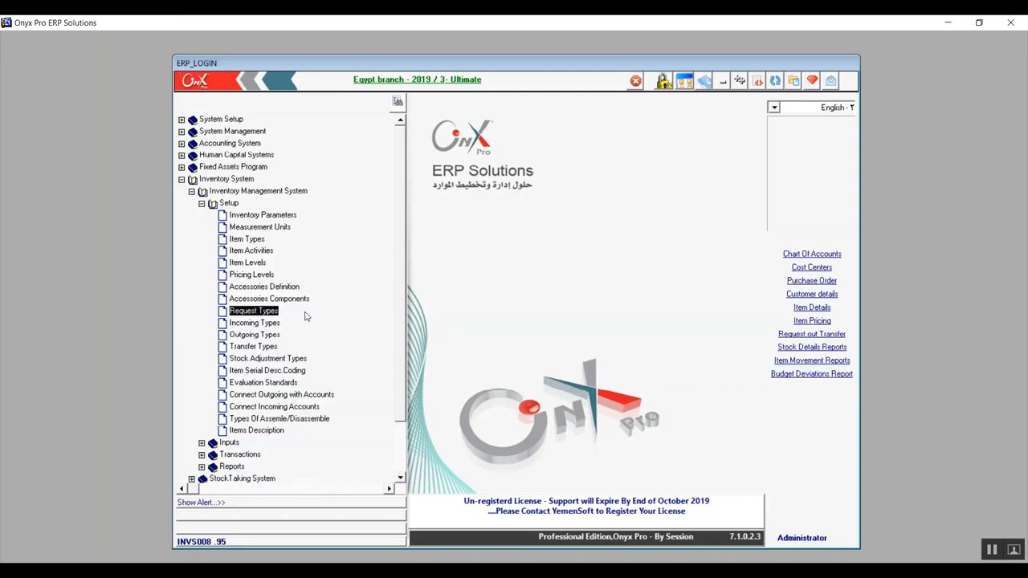
Open Incoming Types, start type 2, toggle 'Connect by purchase invoice', then undo the record
click(255, 322)
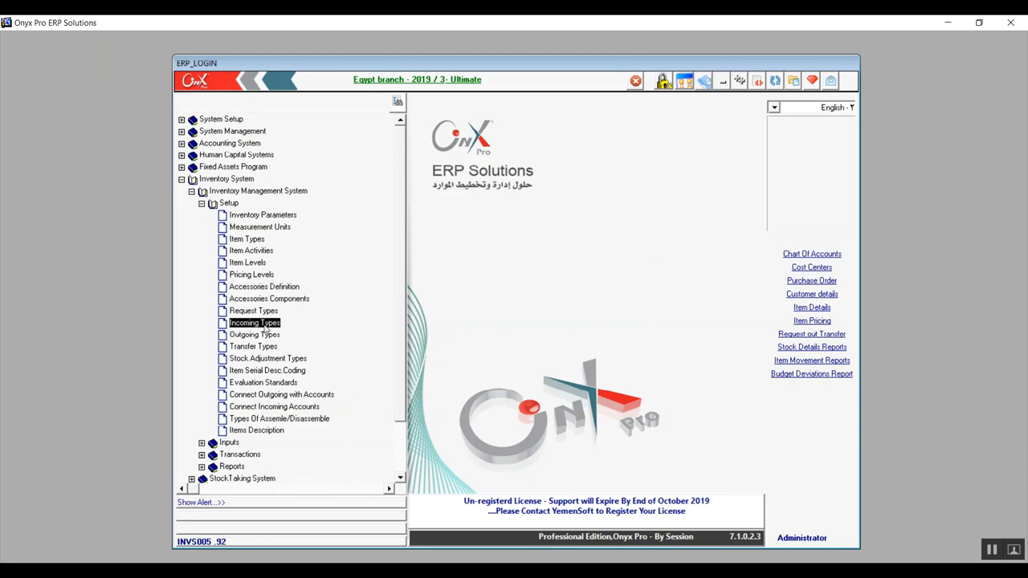
double_click(254, 322)
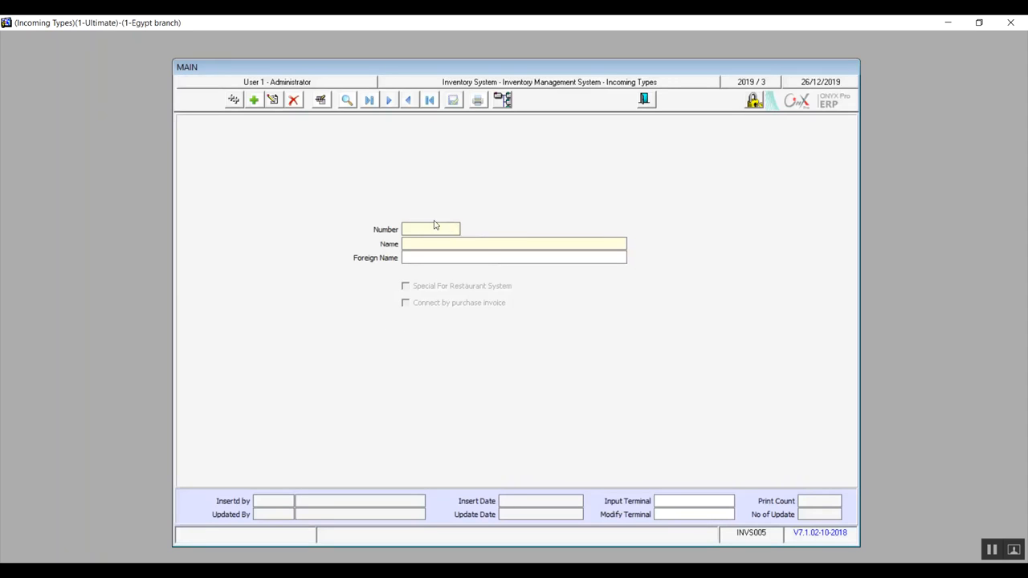
click(253, 99)
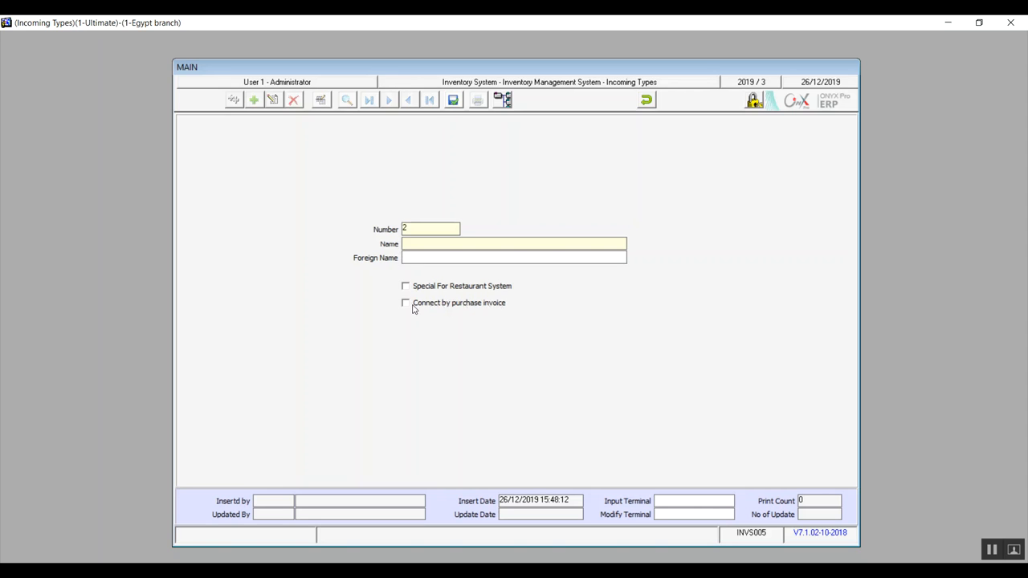
click(406, 303)
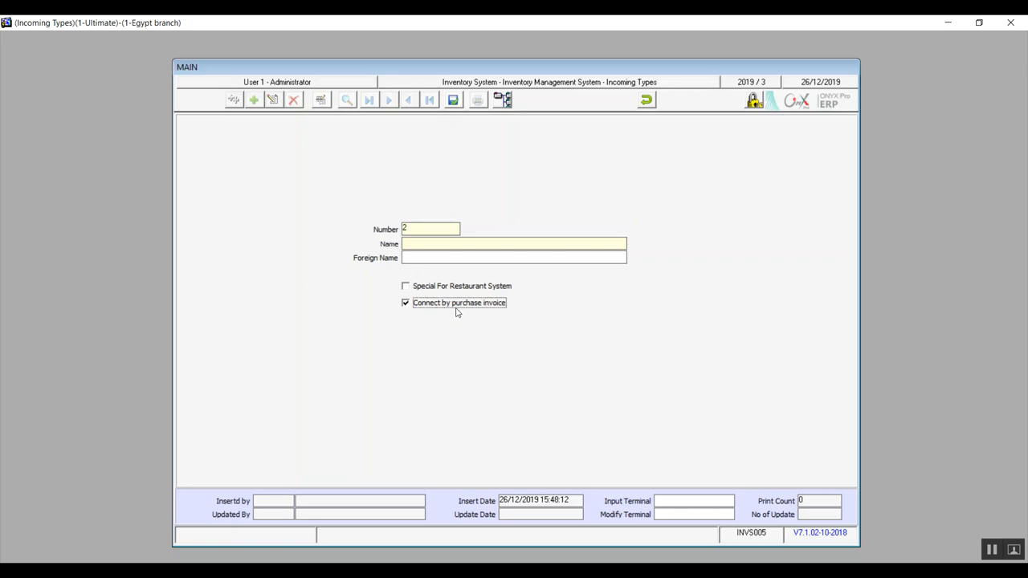
mouse_move(430, 312)
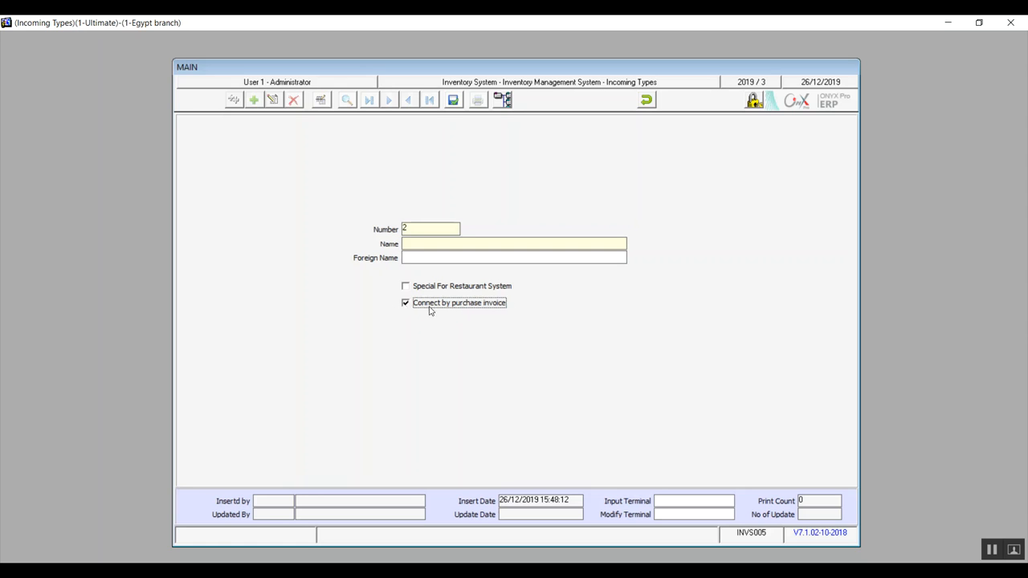
mouse_move(424, 325)
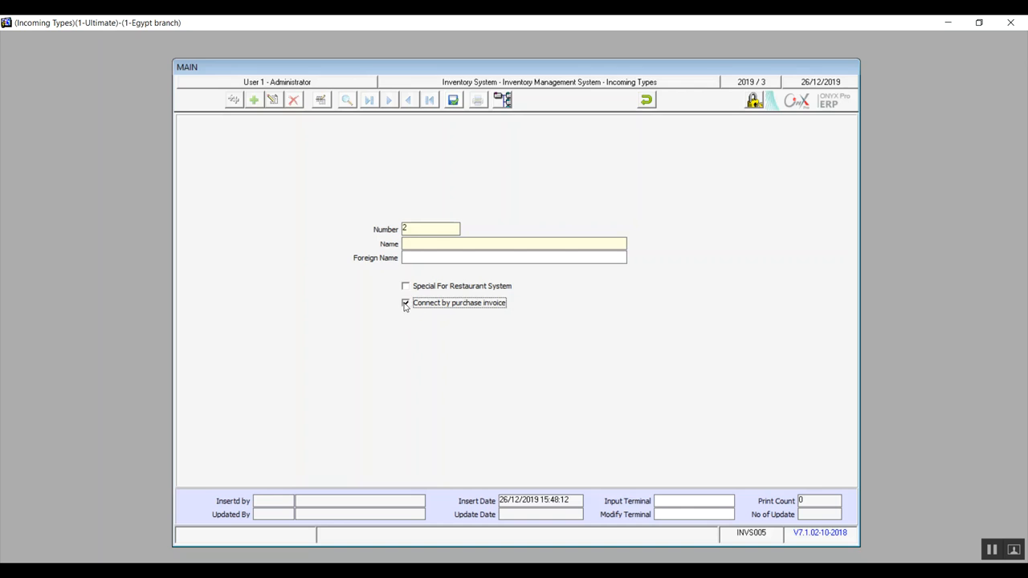
click(405, 303)
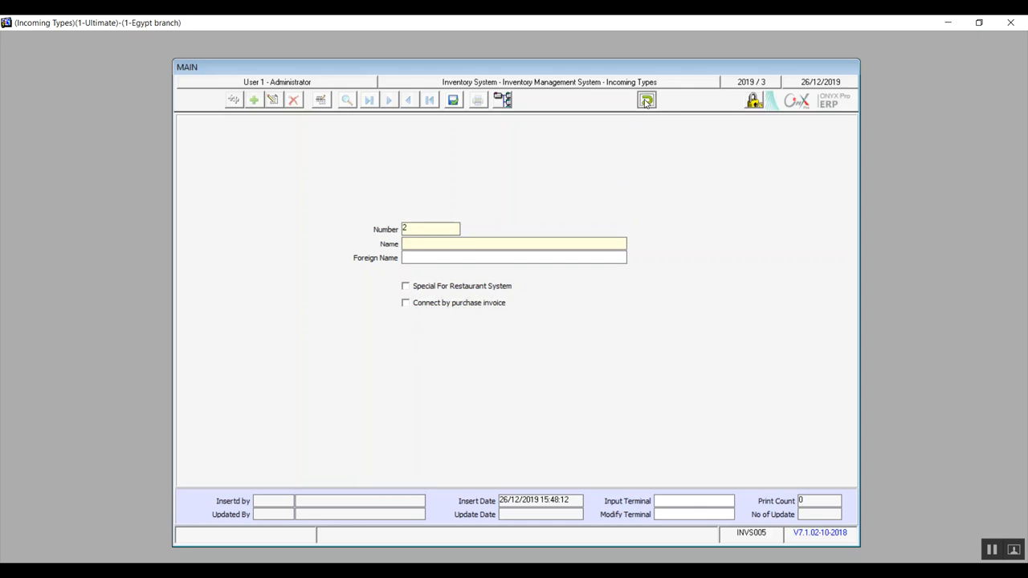
click(253, 99)
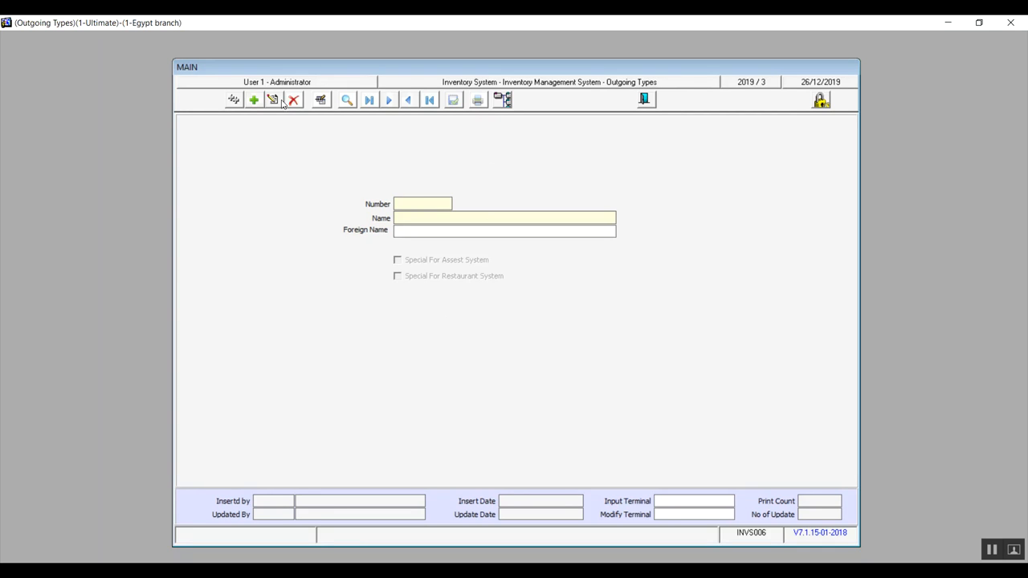
Start outgoing type 2 marked 'Special For Assest System', then cancel it with Yes
click(254, 98)
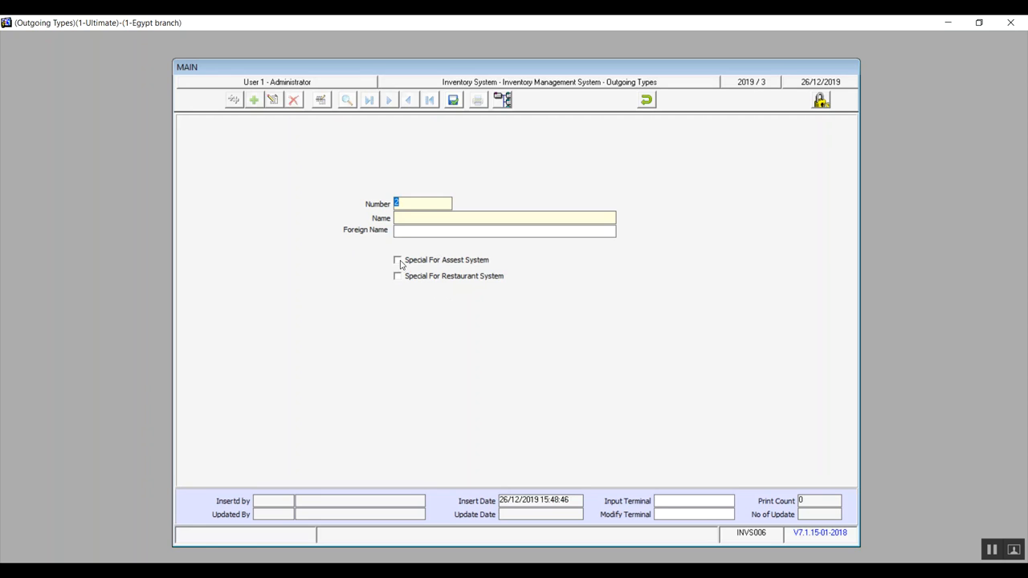
click(397, 260)
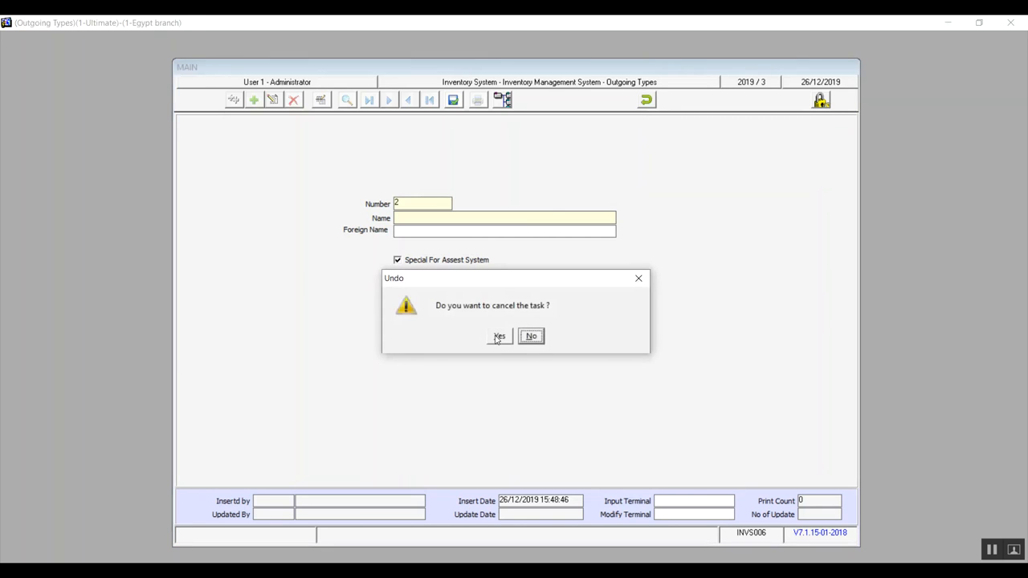
click(499, 335)
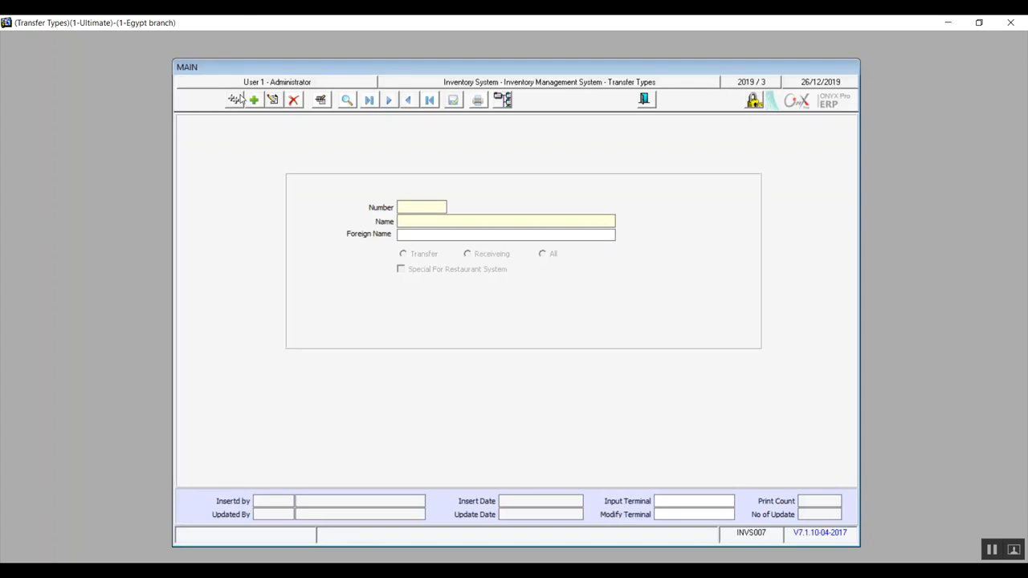
Start transfer type 2 and undo it without saving
click(253, 99)
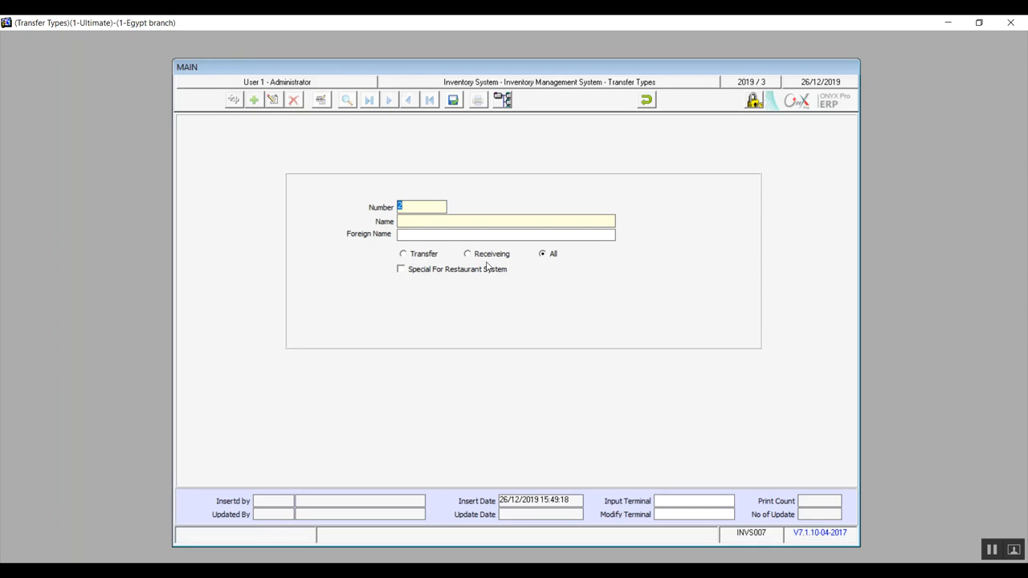
mouse_move(500, 279)
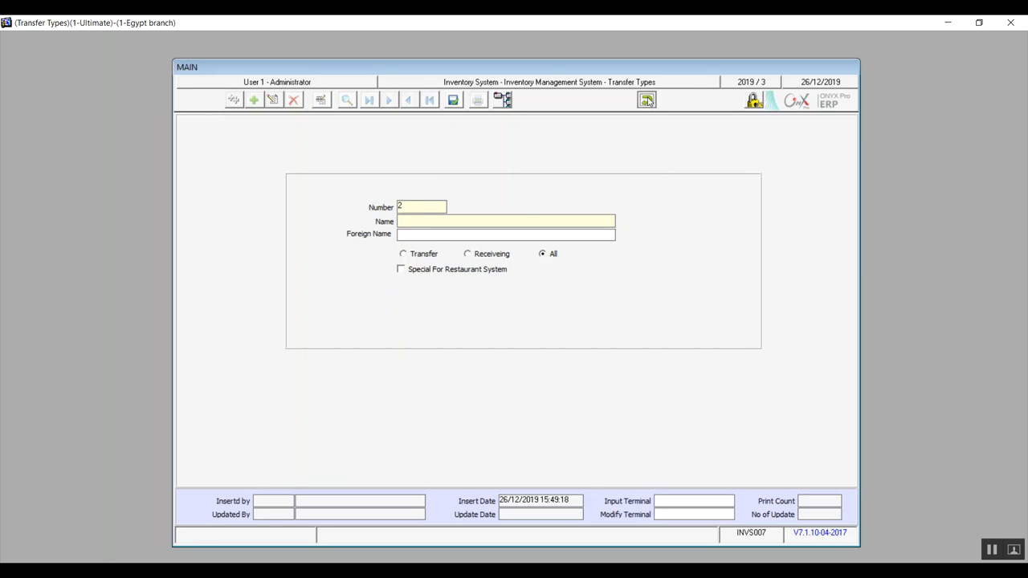
click(253, 98)
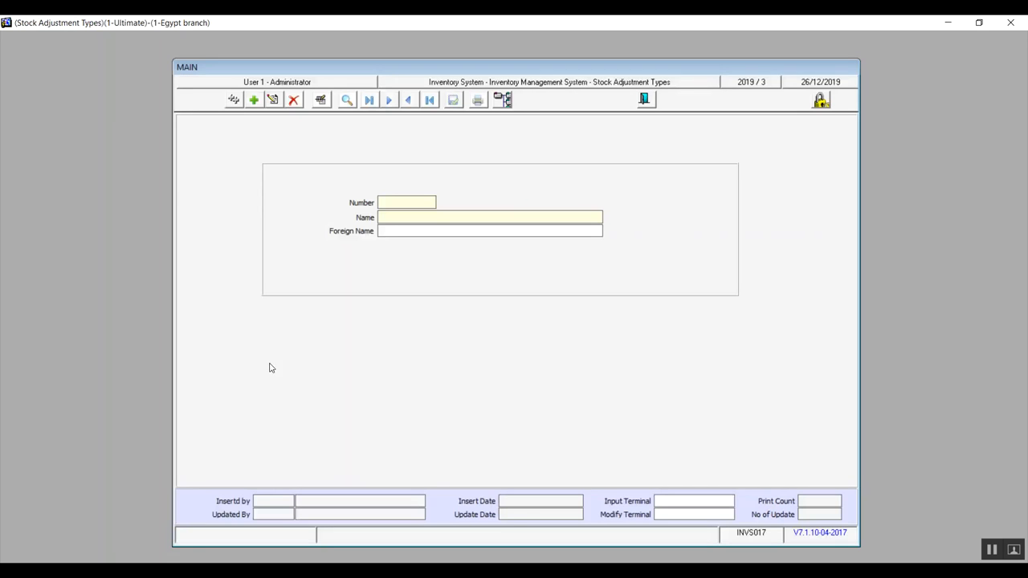
mouse_move(254, 98)
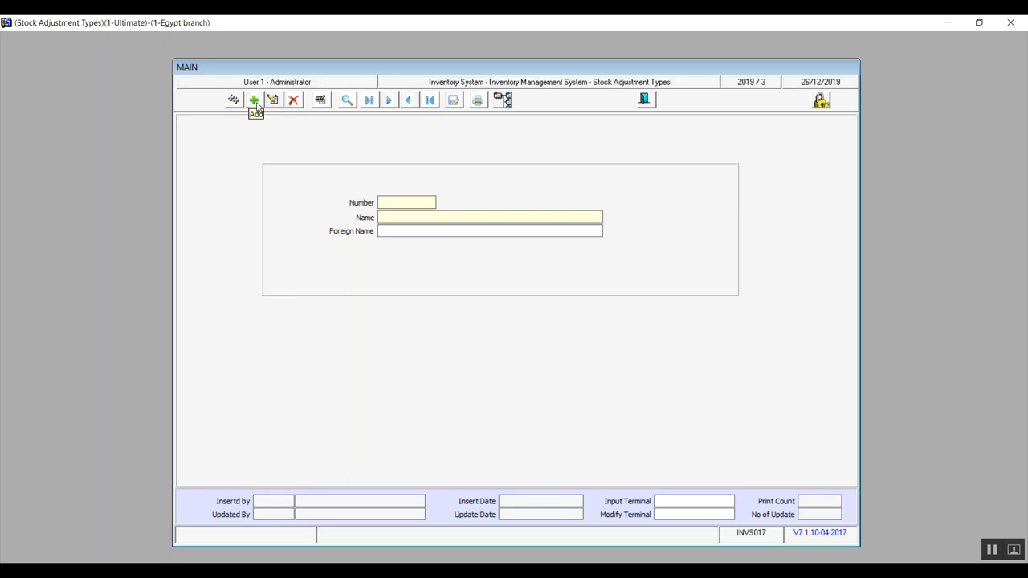
Start stock adjustment type 2 and confirm cancelling it
click(253, 99)
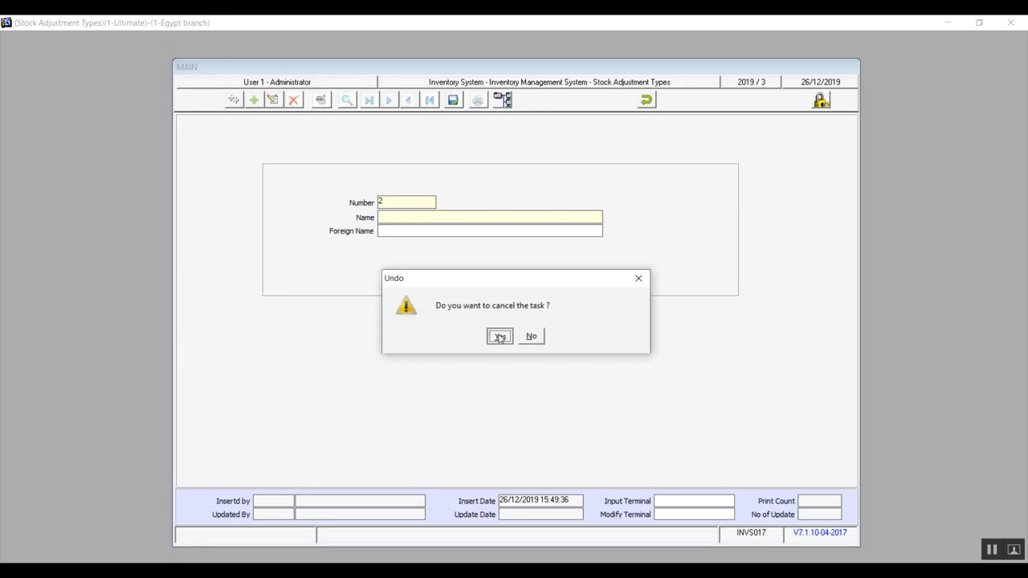
click(499, 336)
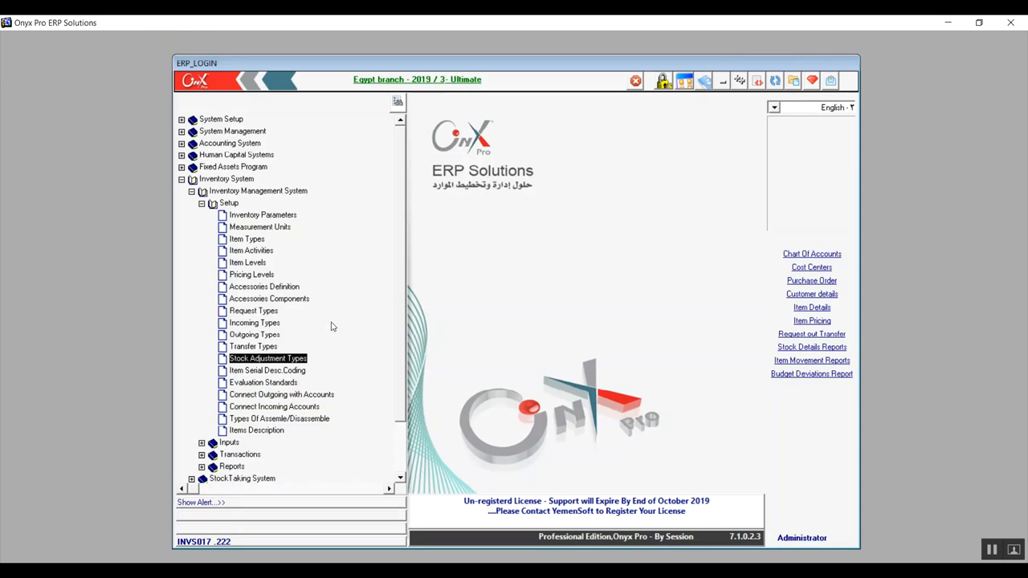
Open Item Serial Desc.Coding, start a new entry, then confirm cancelling it
click(267, 371)
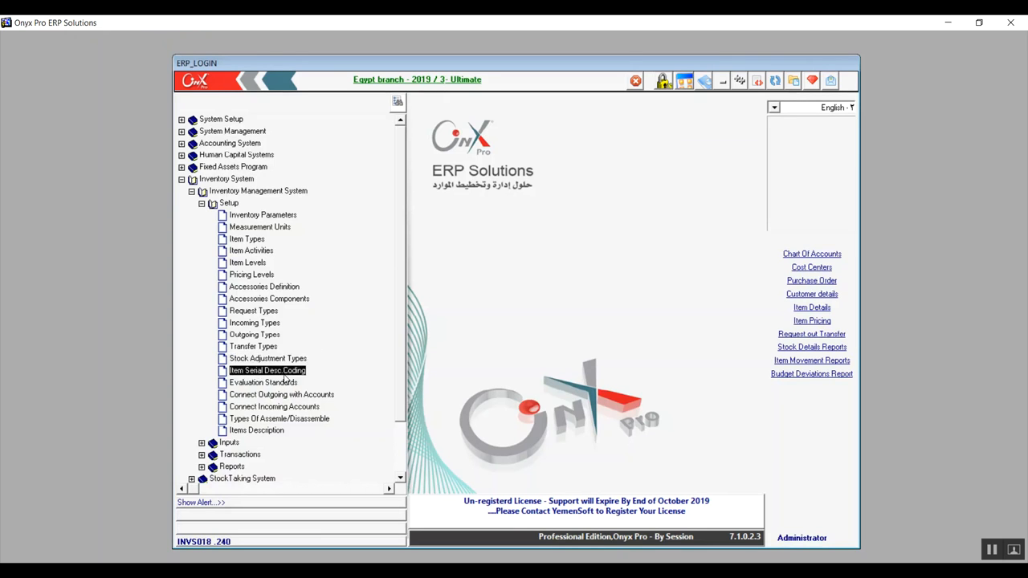
double_click(268, 371)
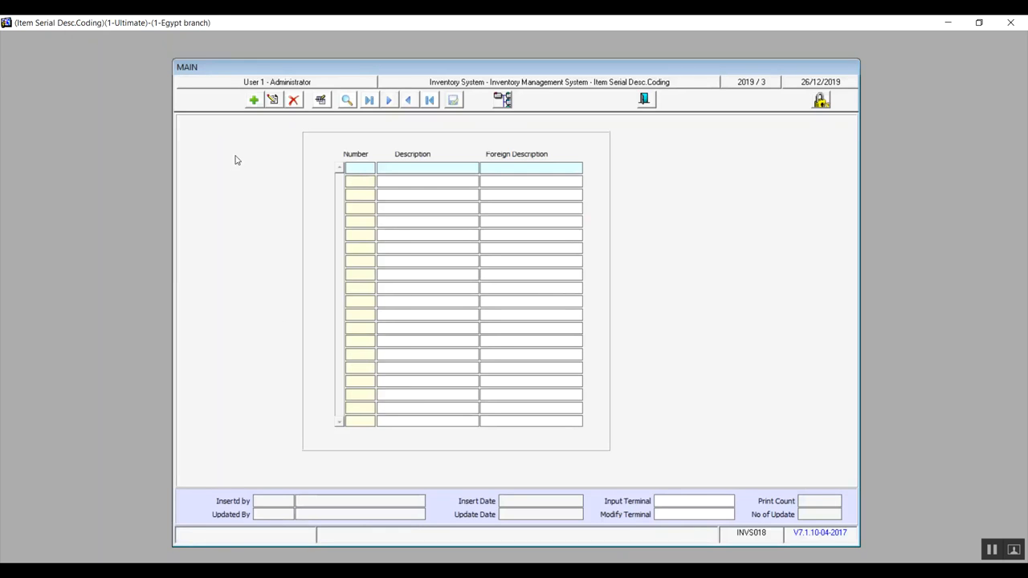
click(253, 99)
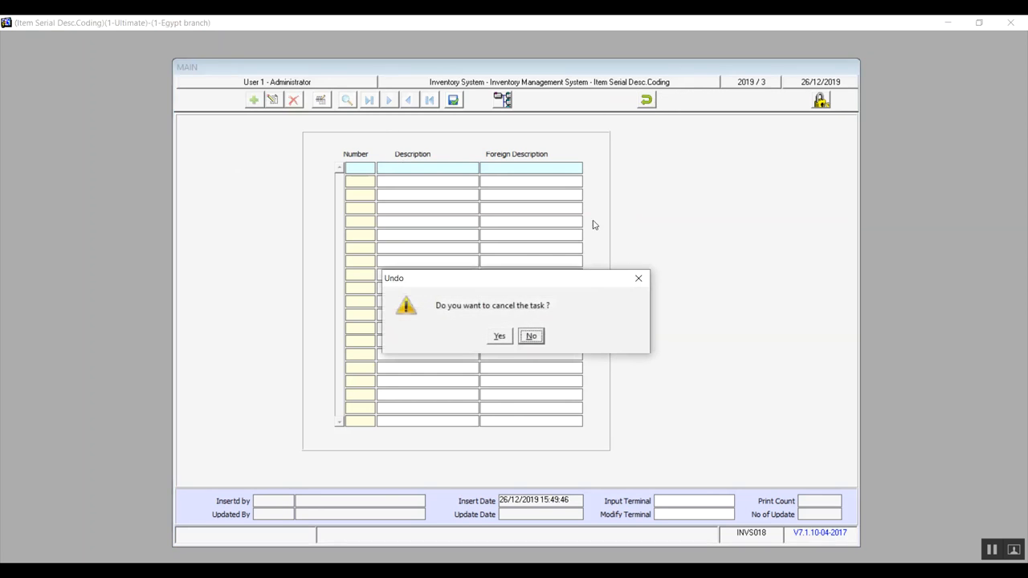
click(499, 335)
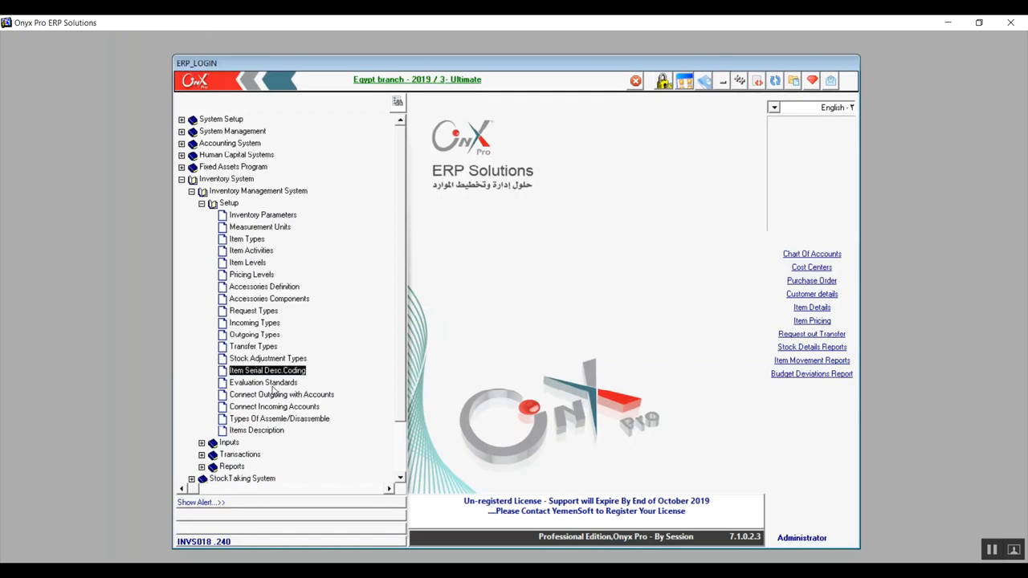
Open Evaluation Standards, then the Connect Outgoing with Accounts screen from the Setup tree
click(262, 383)
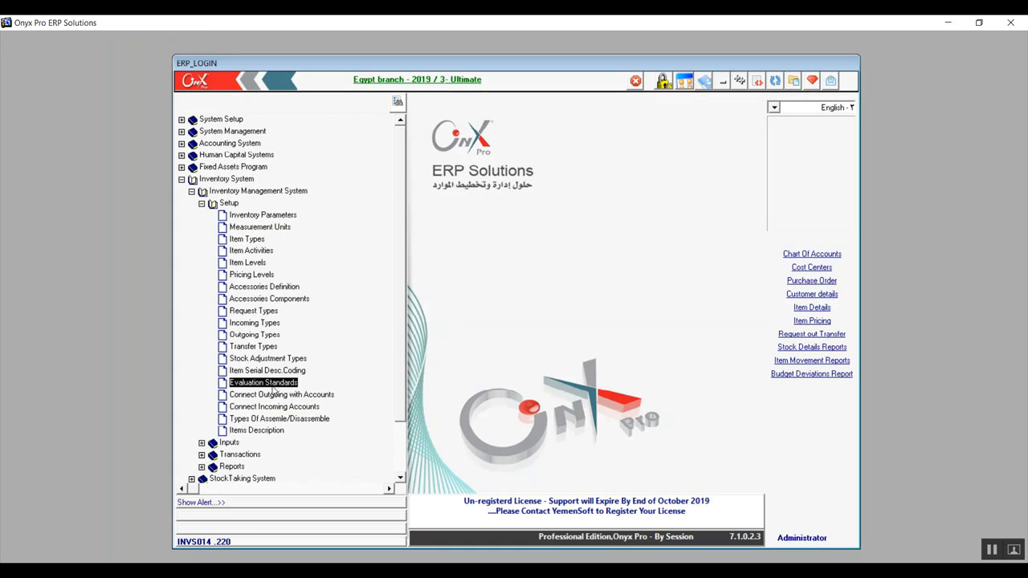
double_click(263, 382)
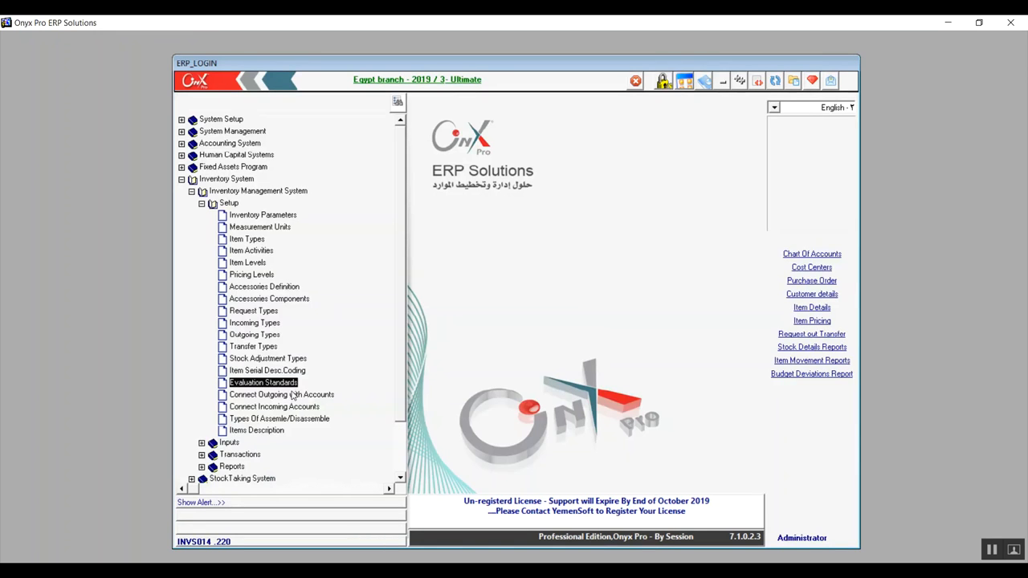
click(282, 395)
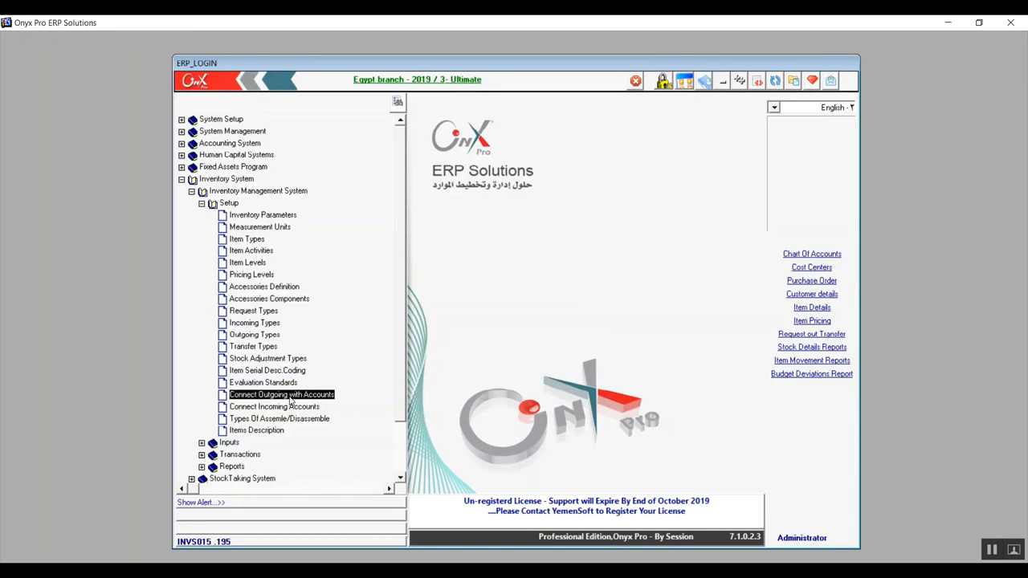
double_click(282, 394)
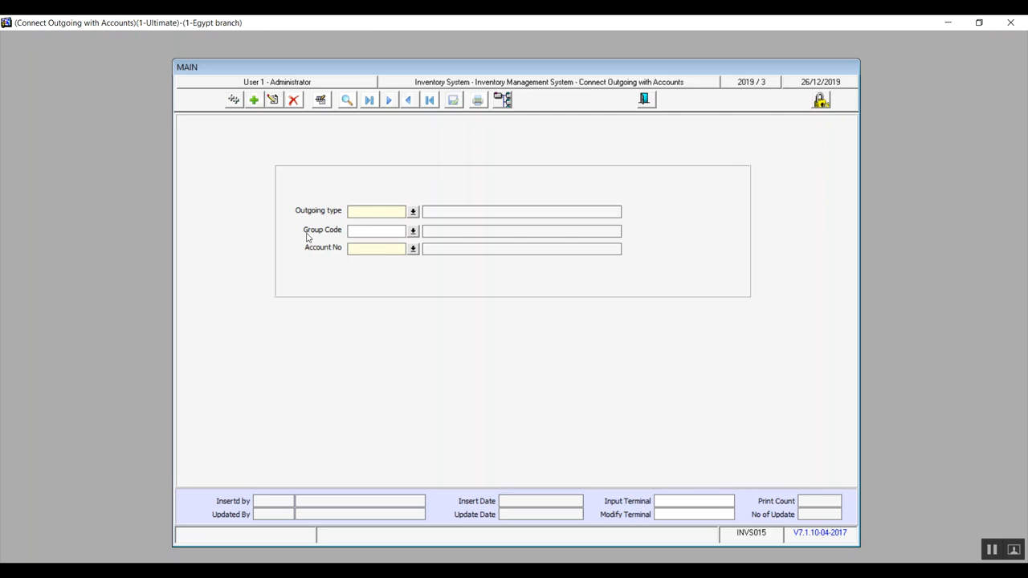
mouse_move(254, 99)
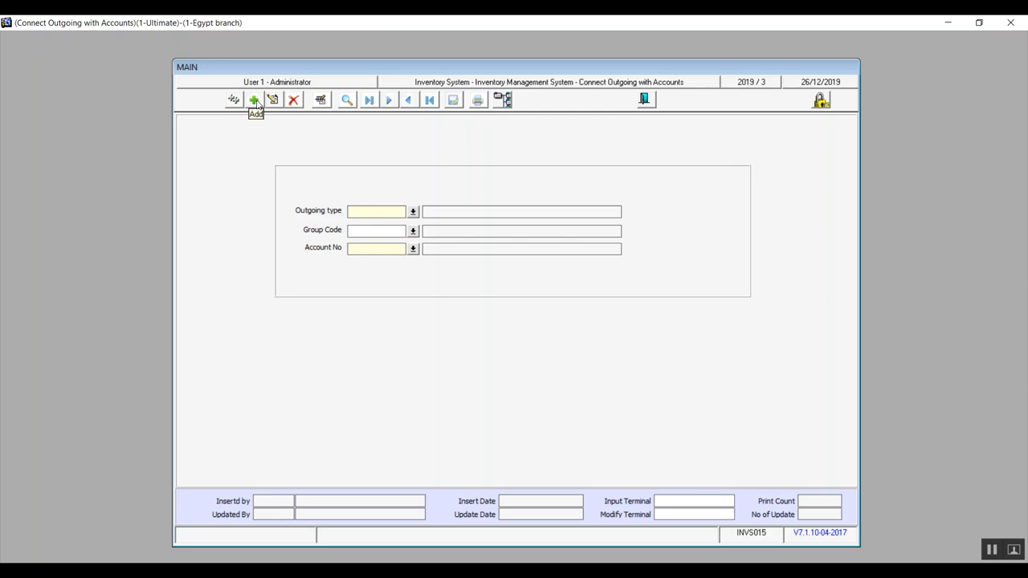
Start a new outgoing account link and choose Outgoing type 1 from the list
click(254, 98)
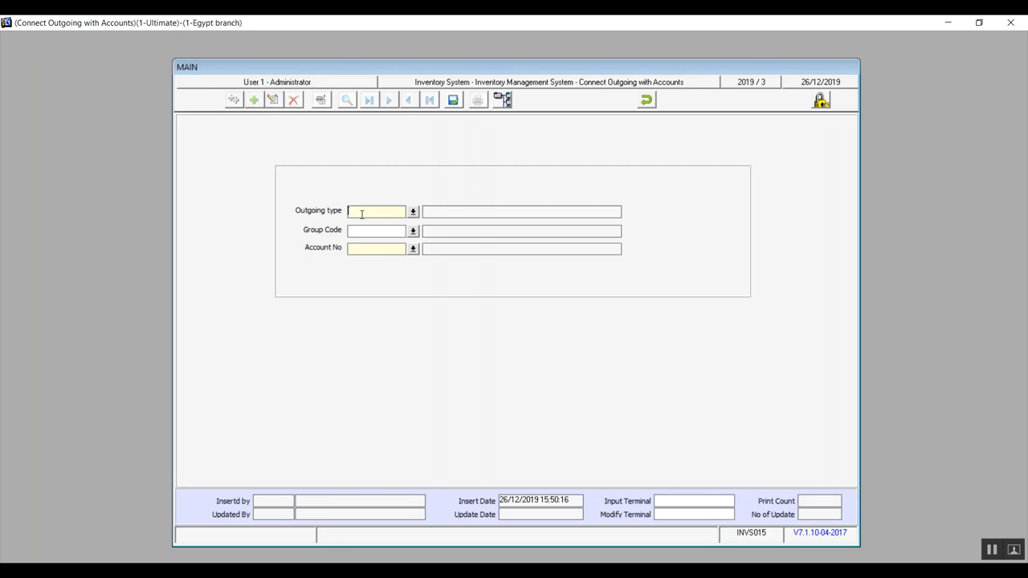
click(413, 212)
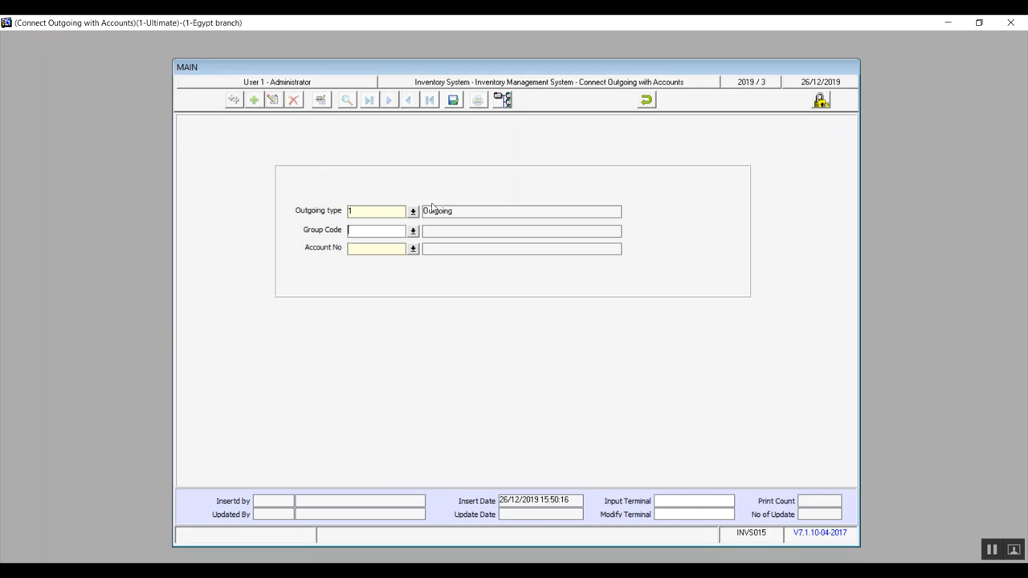
click(413, 211)
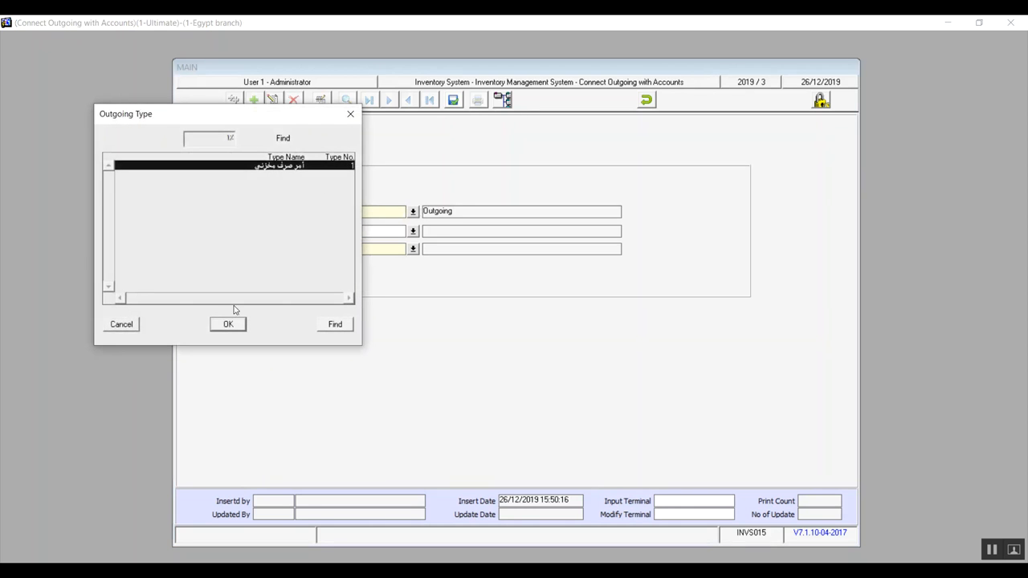
click(228, 324)
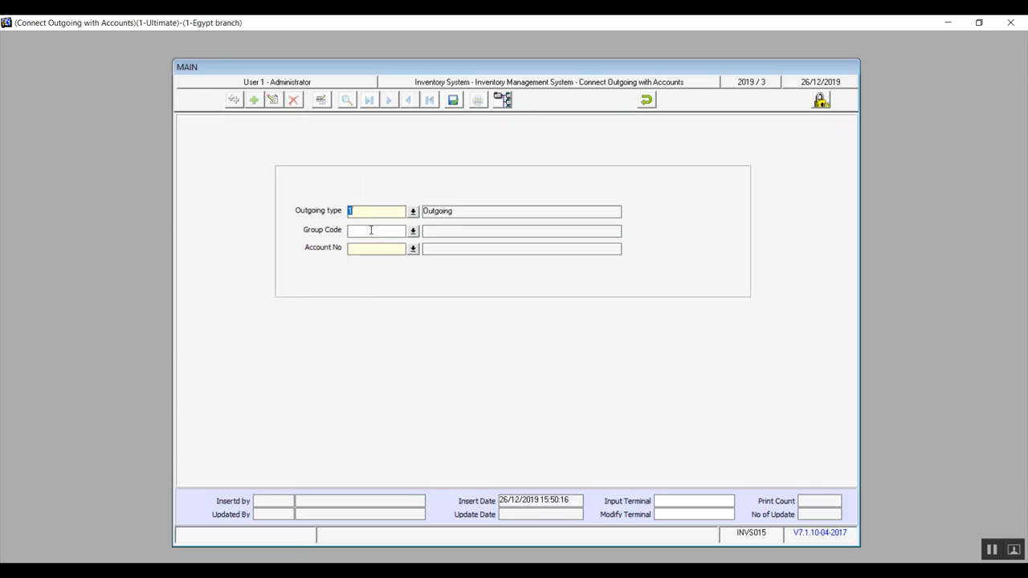
Close the account list without choosing, discard the unsaved link, and exit the form
click(413, 231)
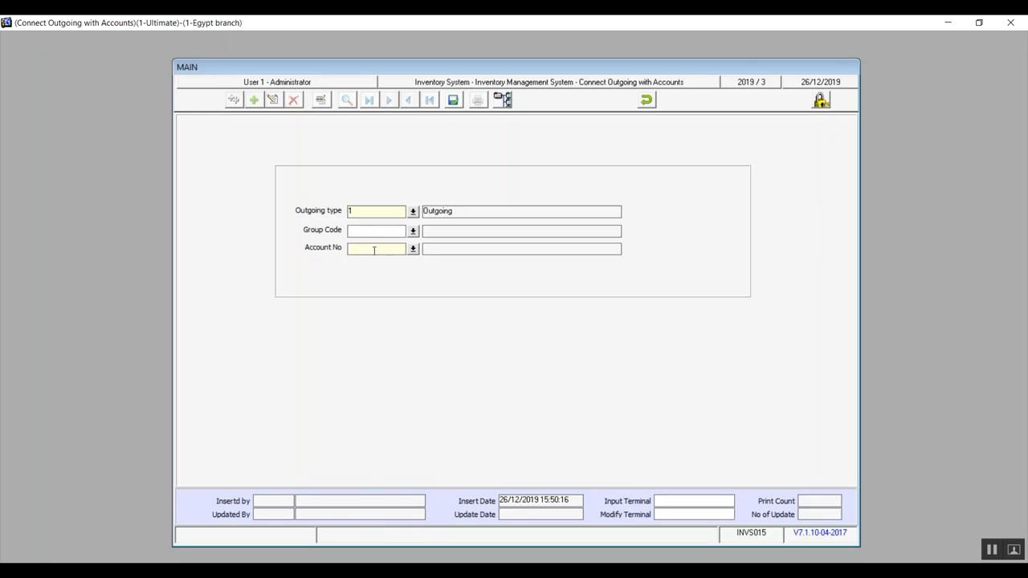
click(413, 248)
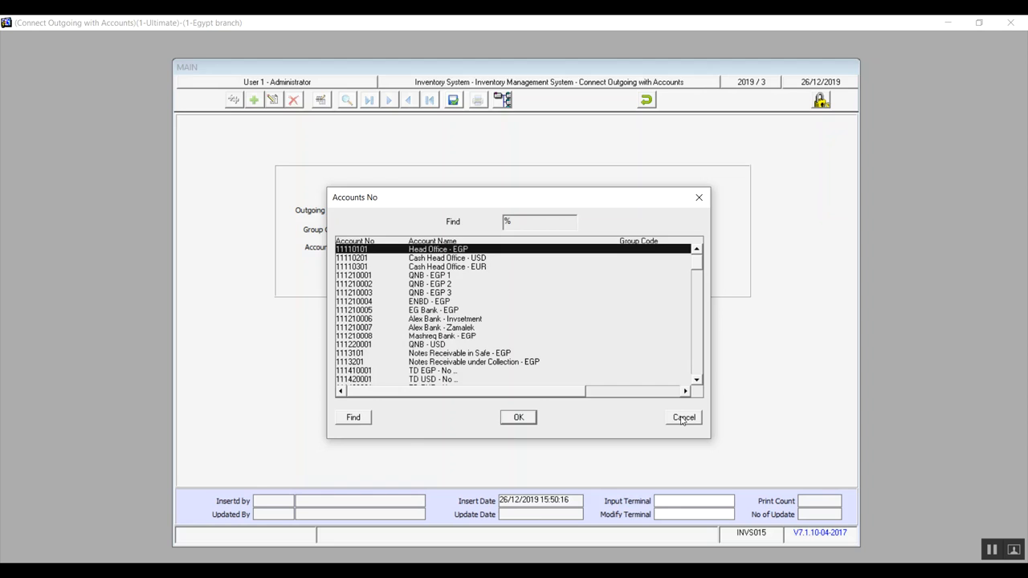
click(684, 417)
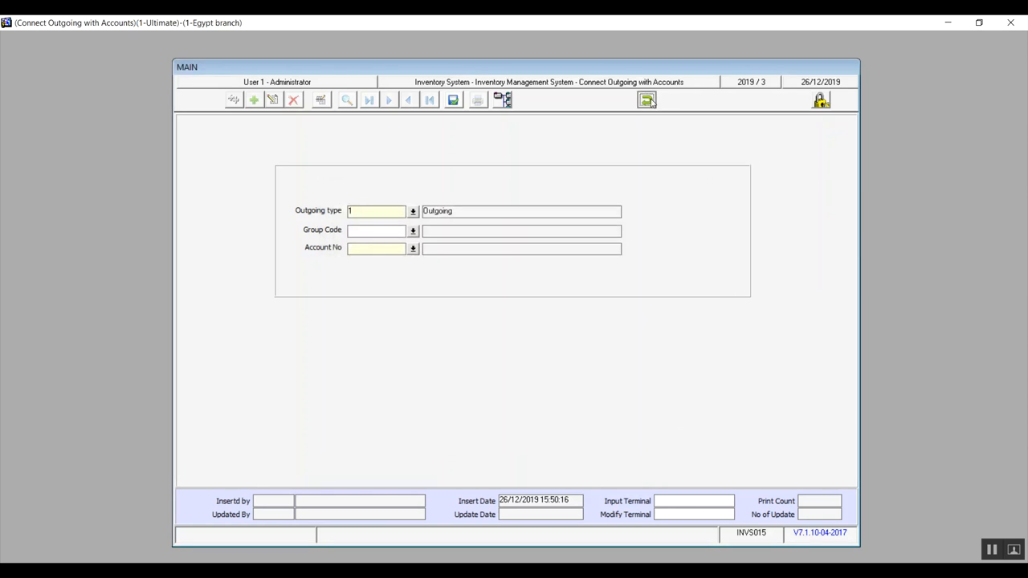
click(254, 99)
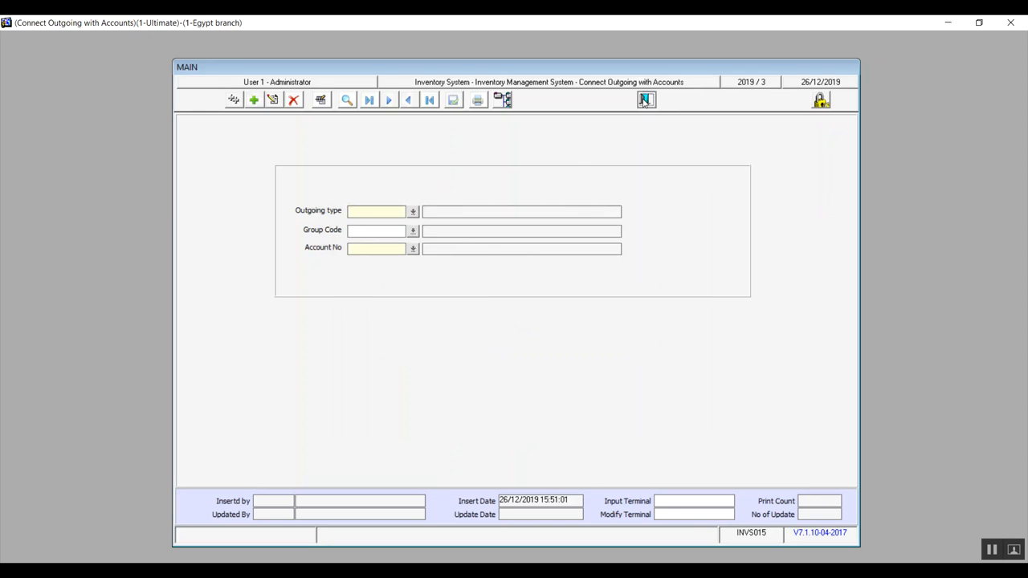
click(646, 99)
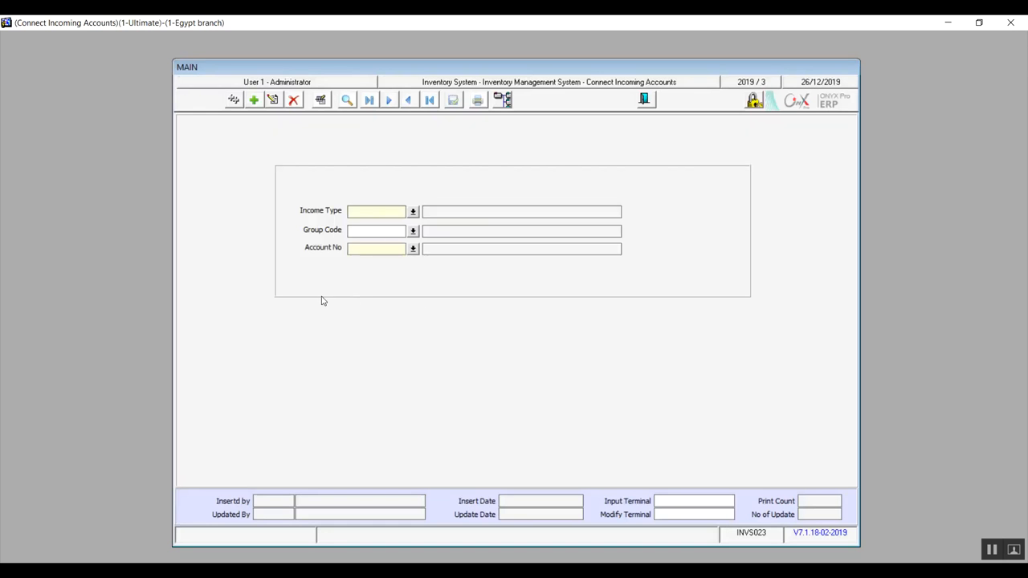
mouse_move(645, 99)
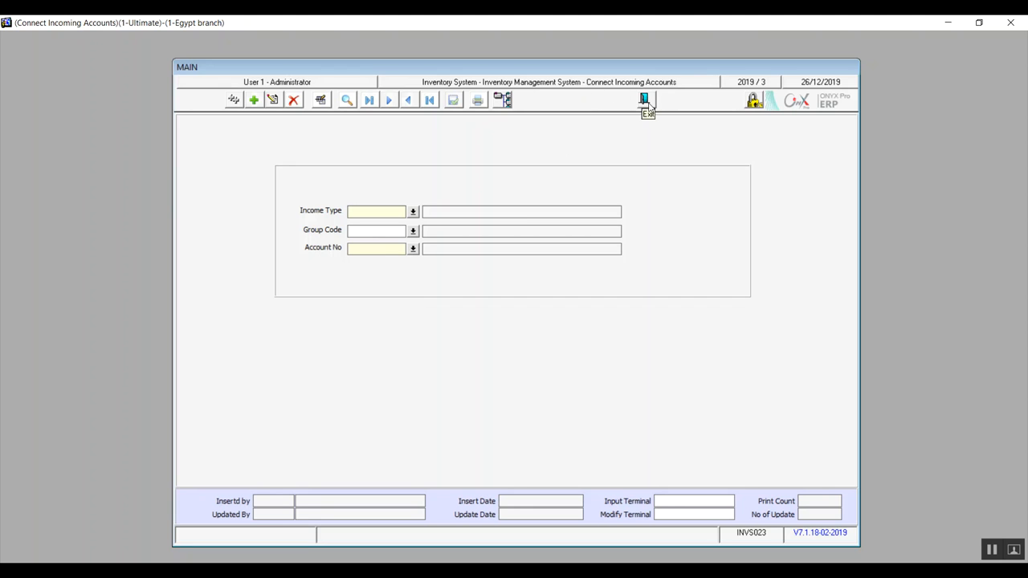
Close Connect Incoming Accounts and open Types Of Assemble/Disassemble from the Setup tree
click(644, 99)
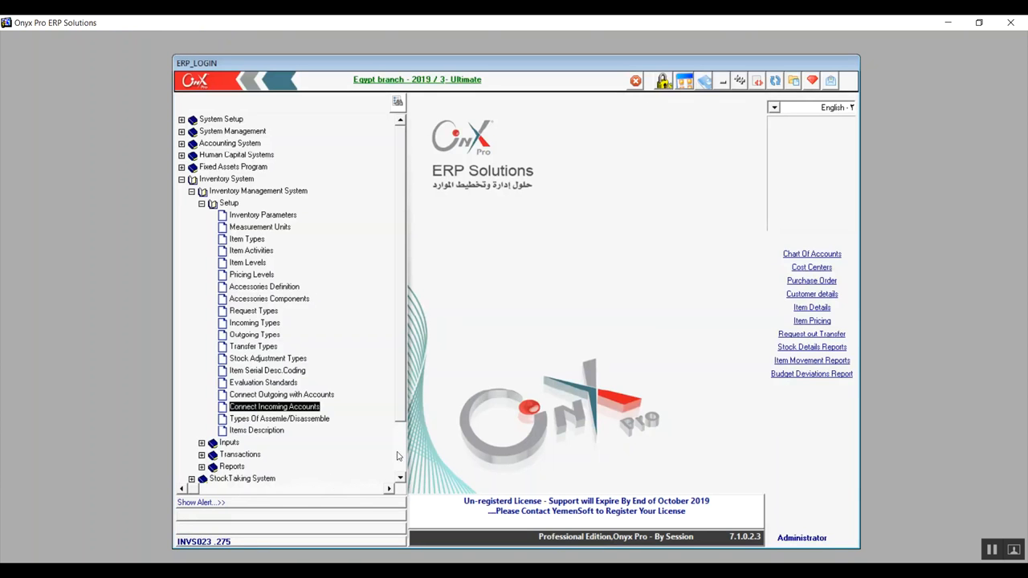
click(279, 419)
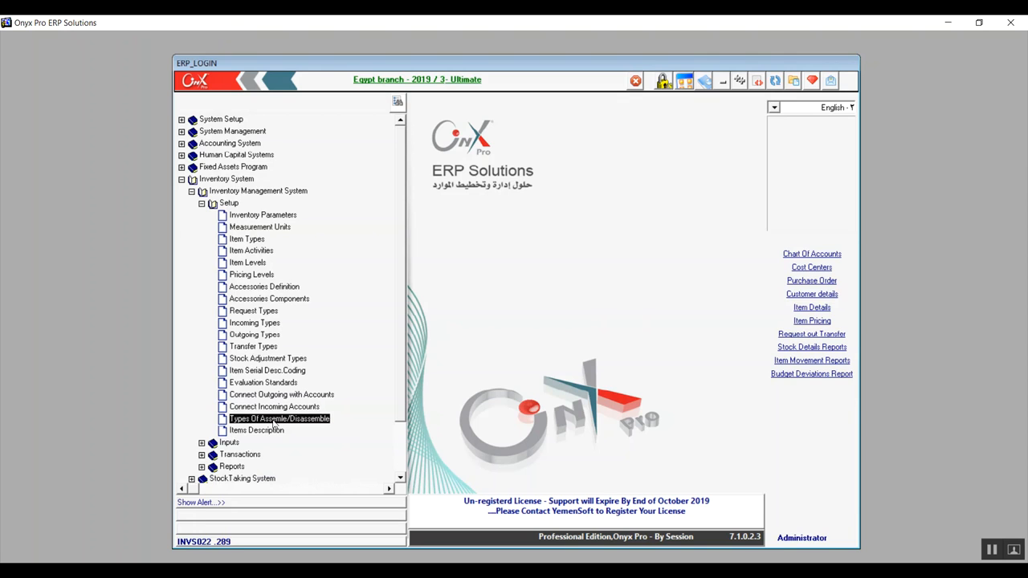
double_click(279, 419)
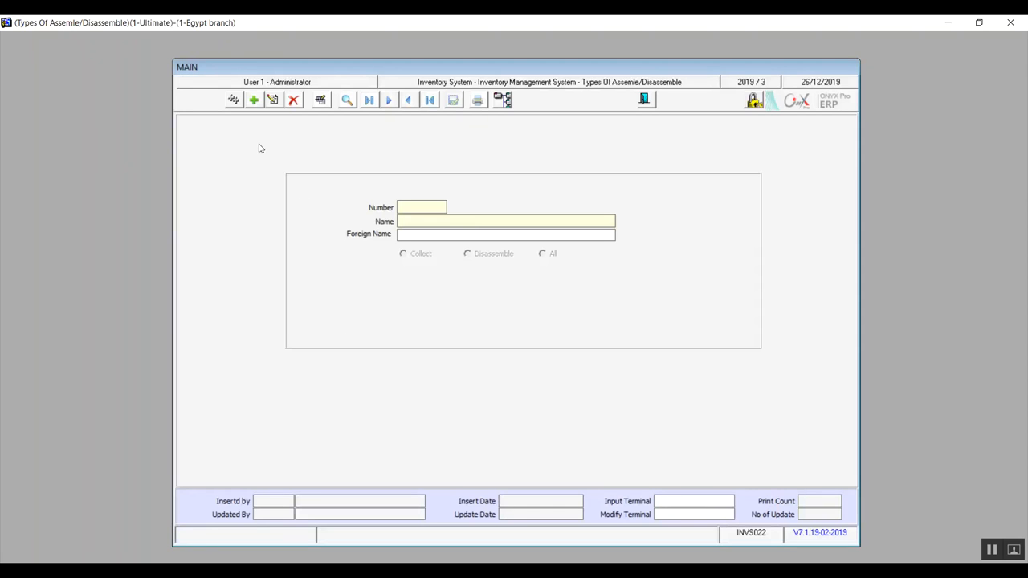
Start a new assemble type, toggle Collect then Disassemble, and undo it
click(253, 99)
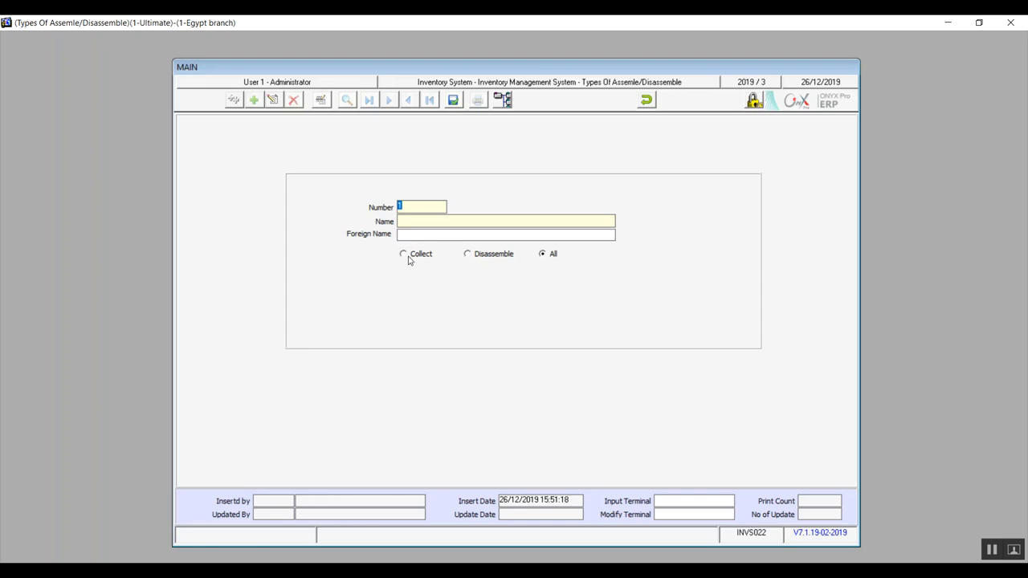
click(404, 254)
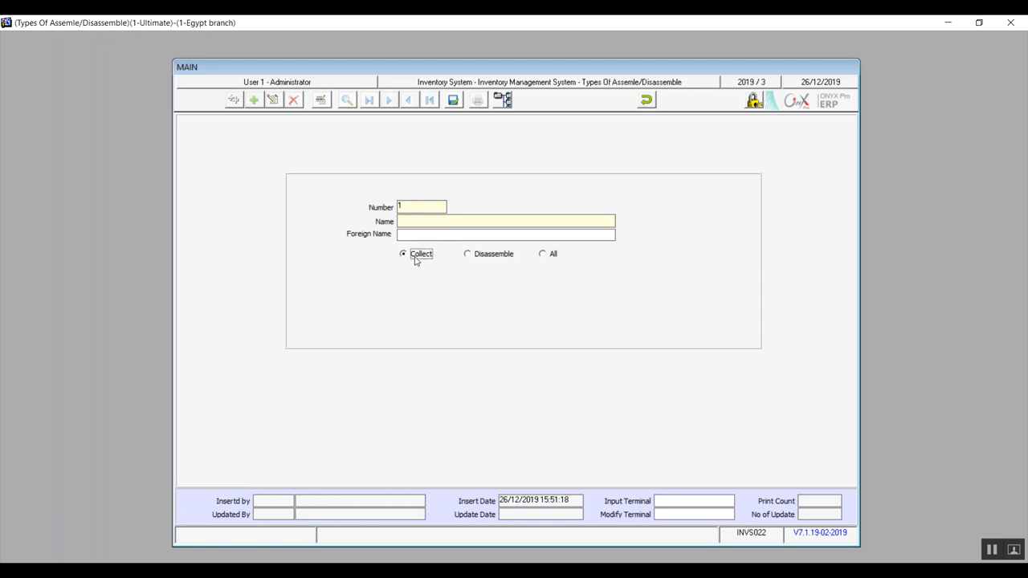
click(468, 254)
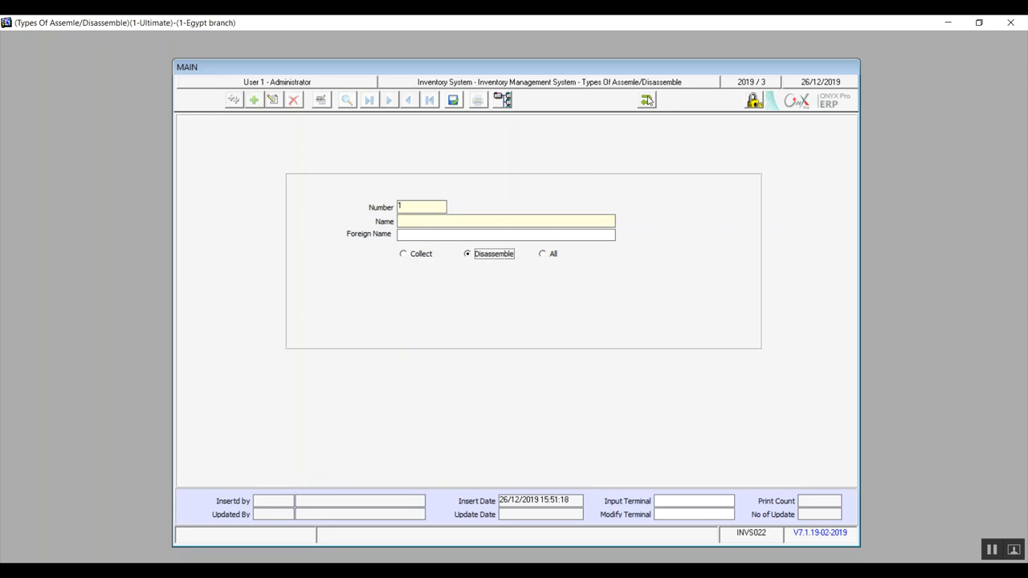
click(254, 98)
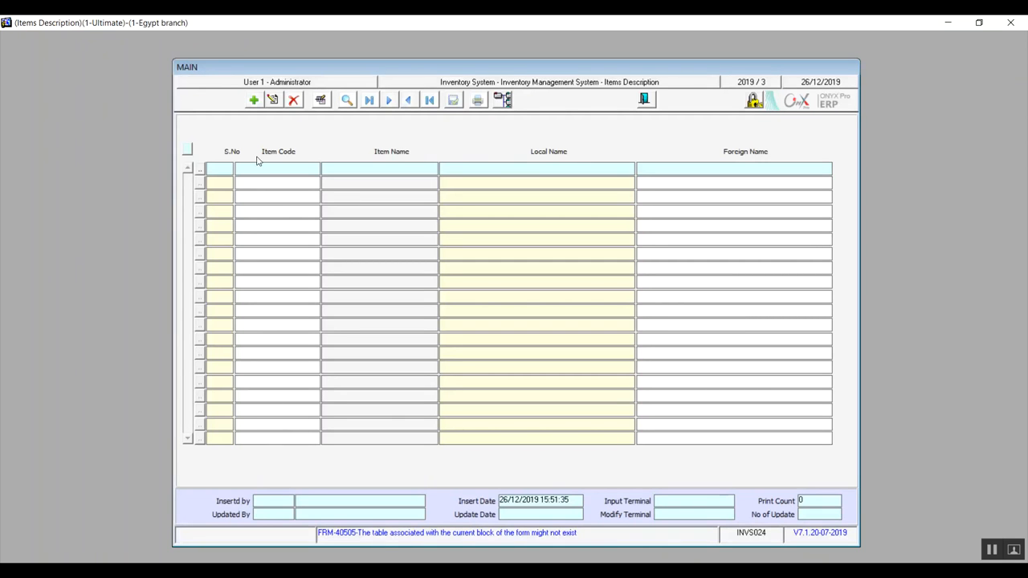
Start and cancel a new item description, exit the screen, and collapse the Setup branch
click(253, 98)
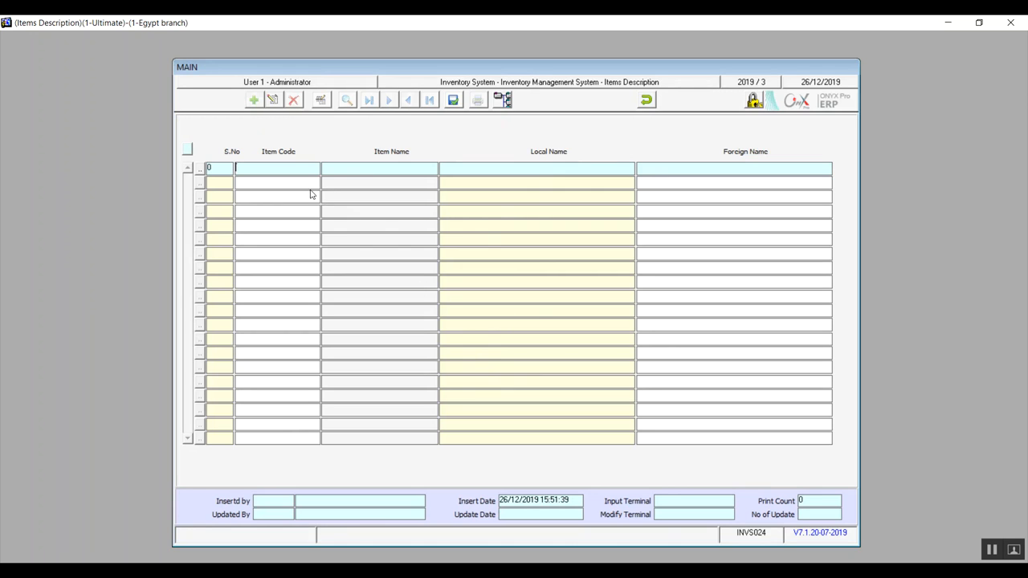
mouse_move(427, 254)
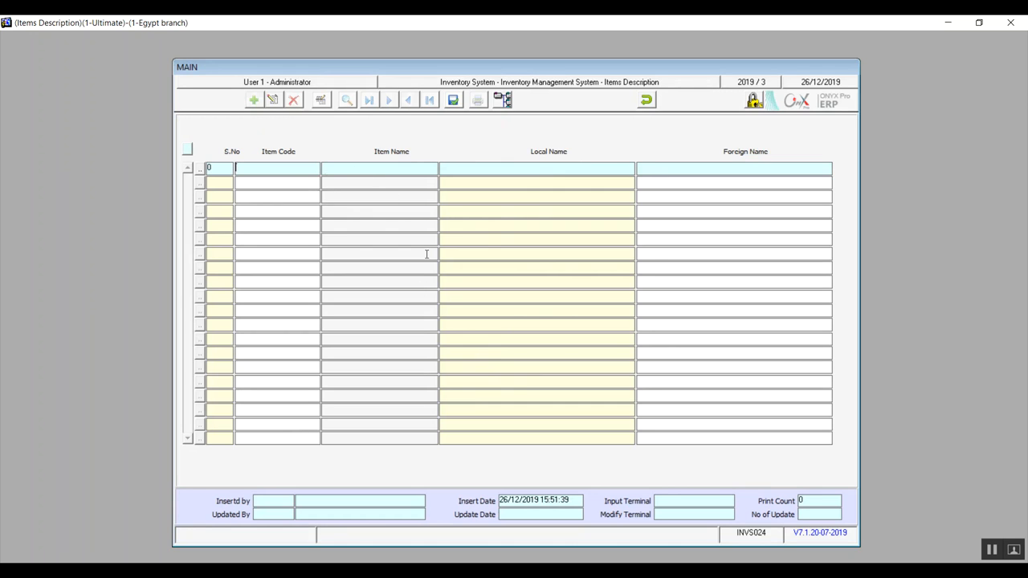
mouse_move(565, 172)
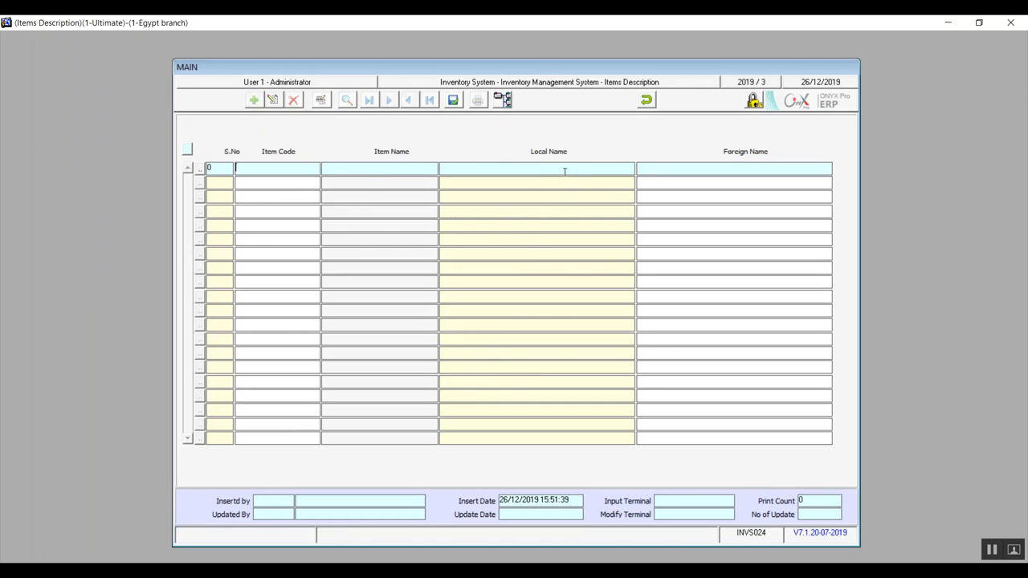
mouse_move(547, 153)
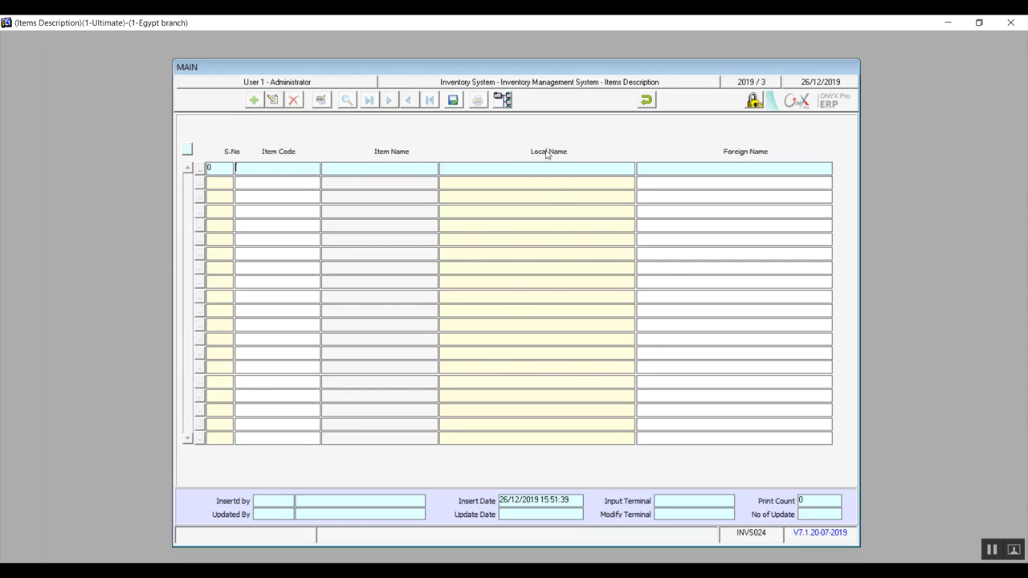
mouse_move(643, 133)
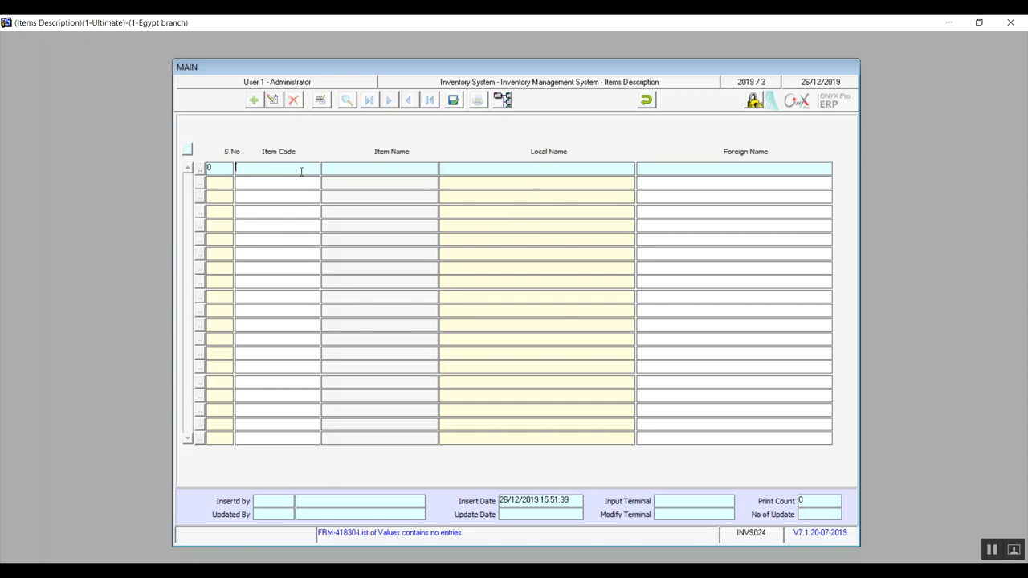
mouse_move(382, 166)
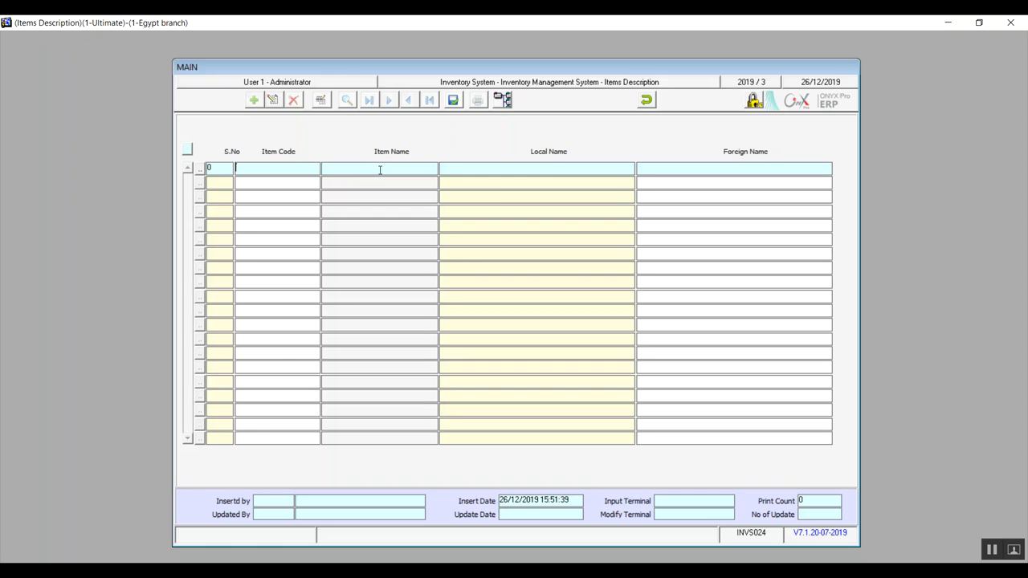
mouse_move(651, 112)
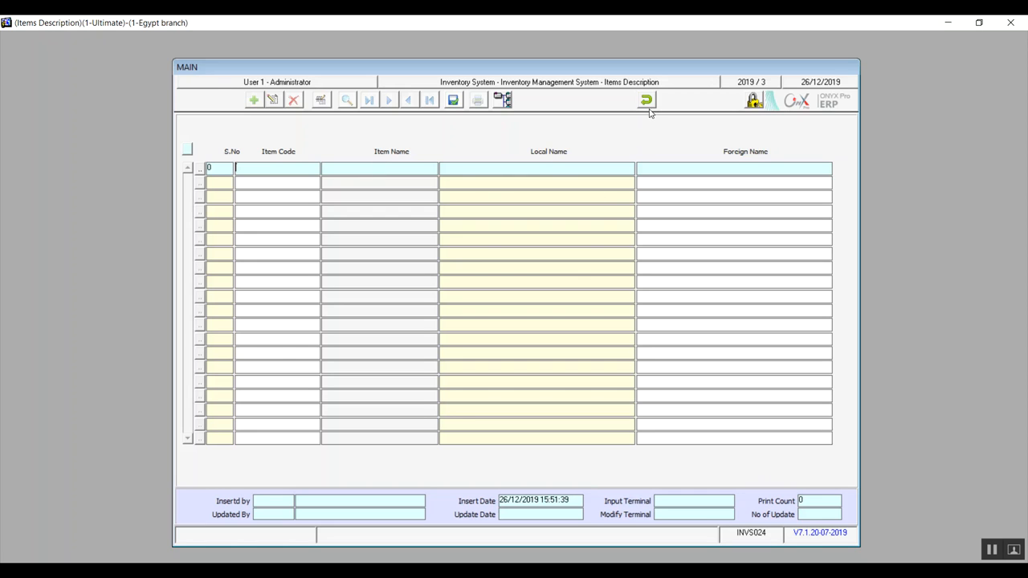
click(646, 100)
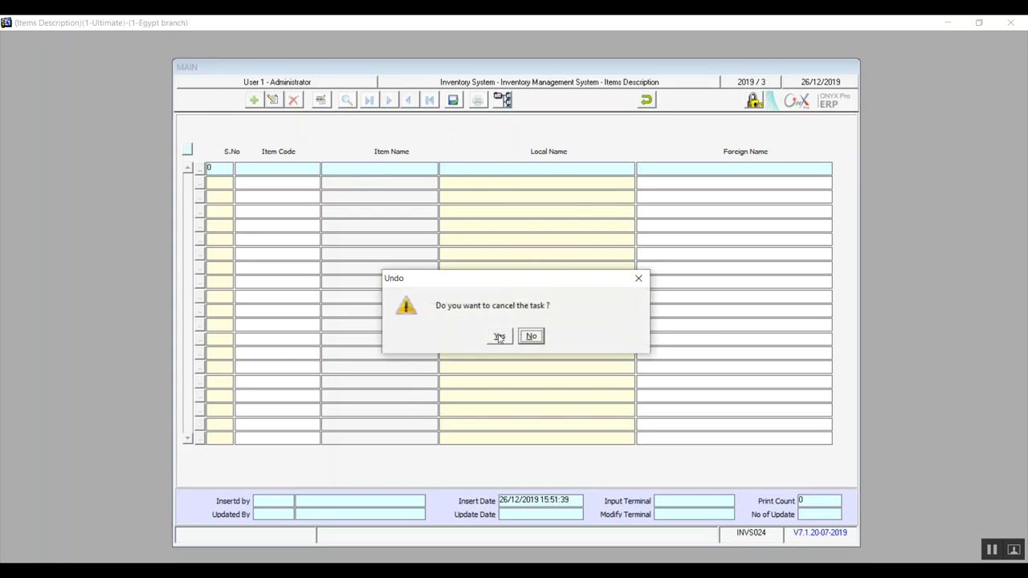
click(499, 335)
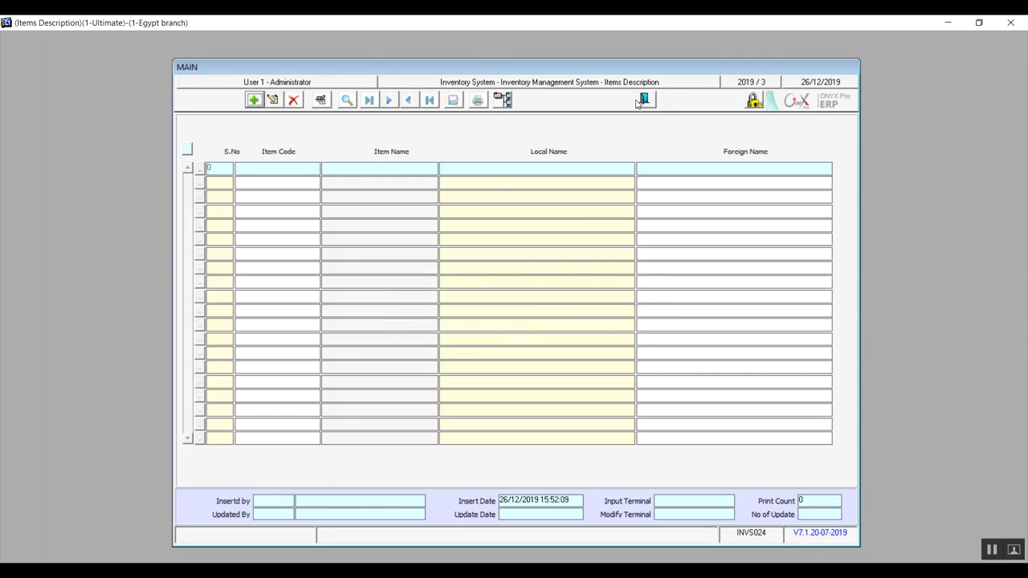
click(644, 99)
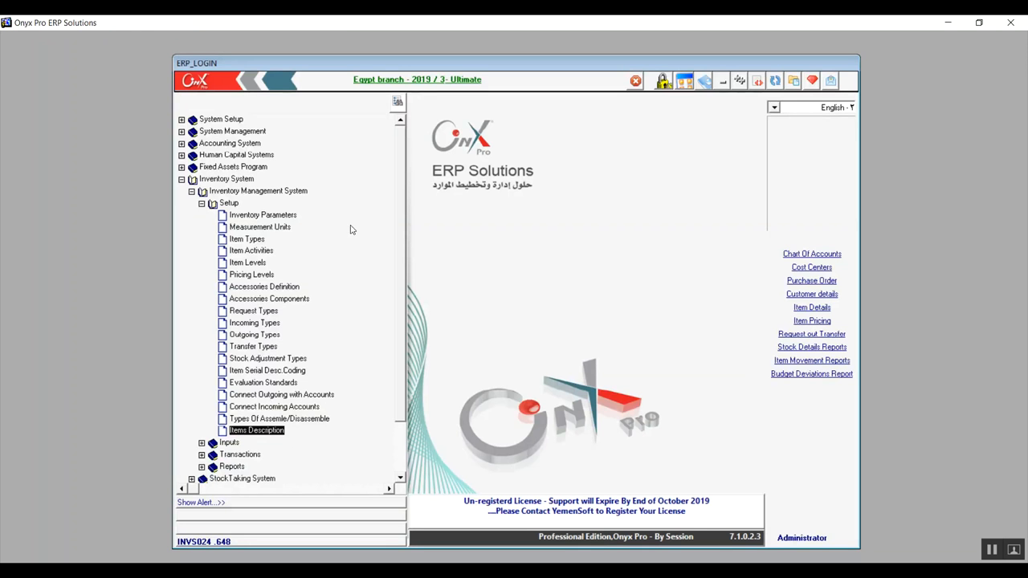
click(202, 202)
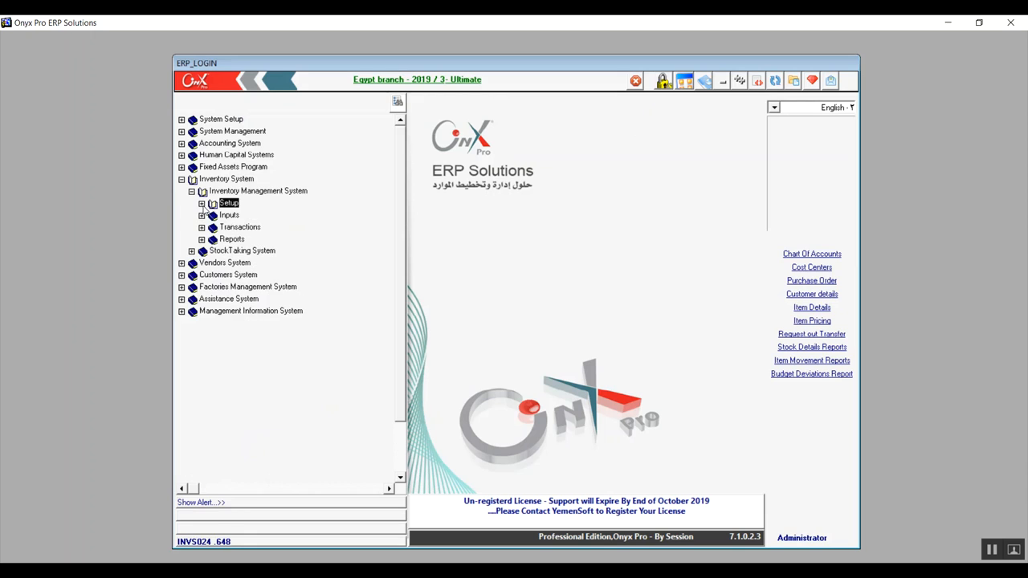